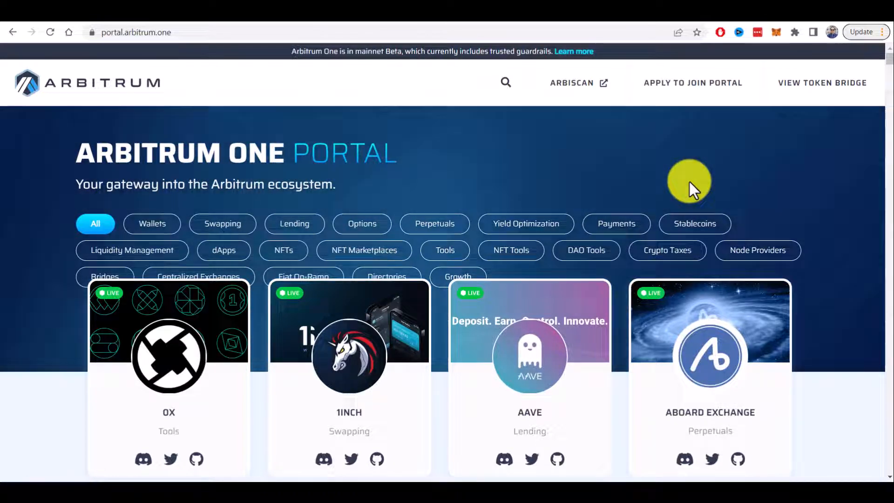
mouse_move(696, 205)
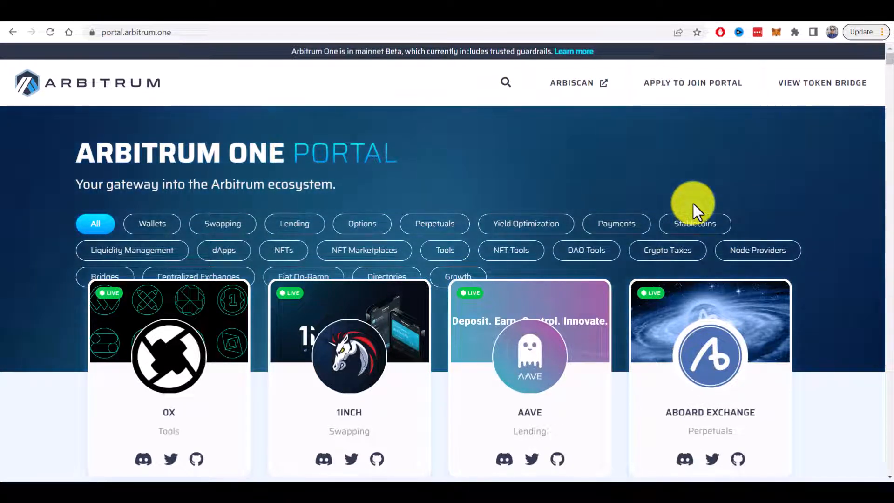
mouse_move(737, 174)
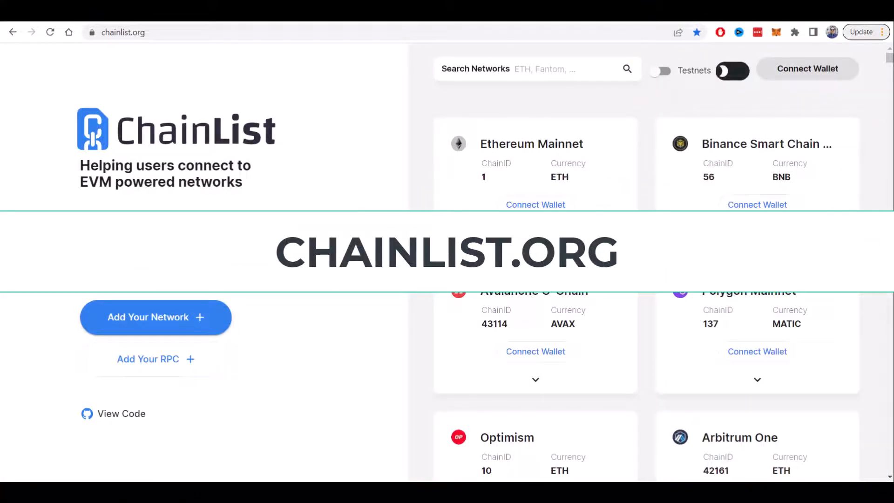
- Connect the wallet on Chainlist, find Arbitrum One via 'arb', and approve adding and switching to it
left_click(808, 69)
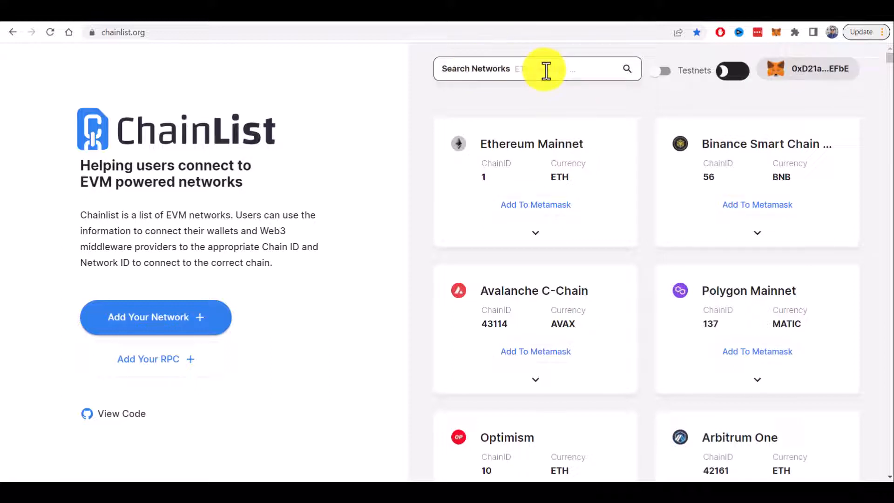
type("arb")
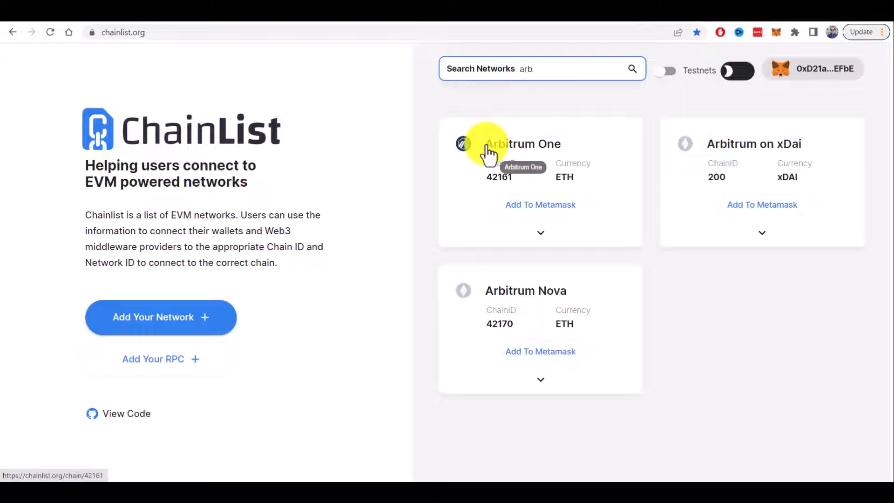
left_click(539, 205)
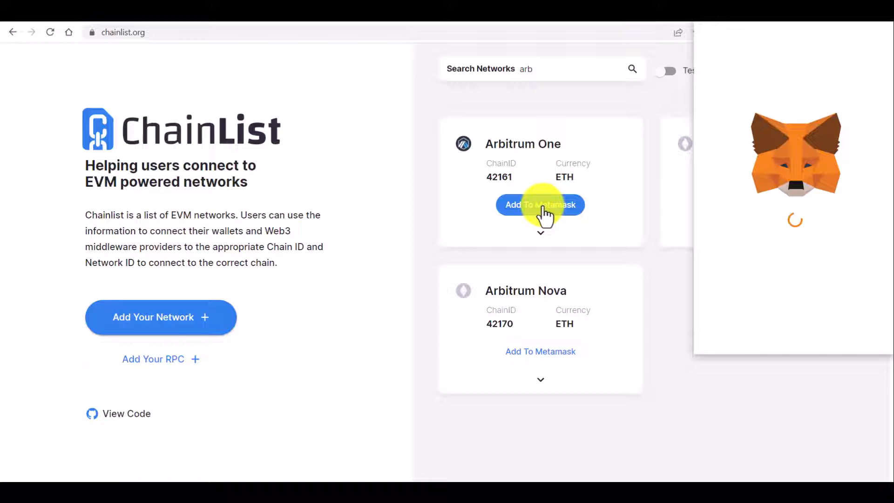
left_click(541, 205)
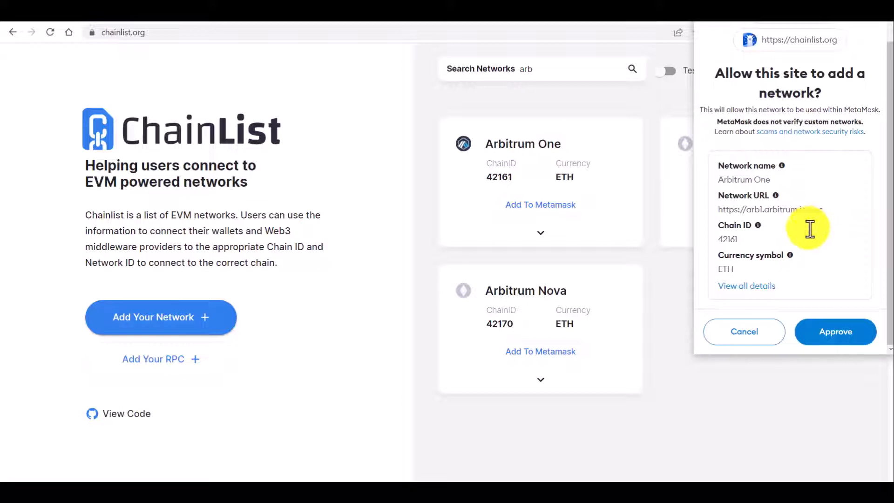
left_click(835, 331)
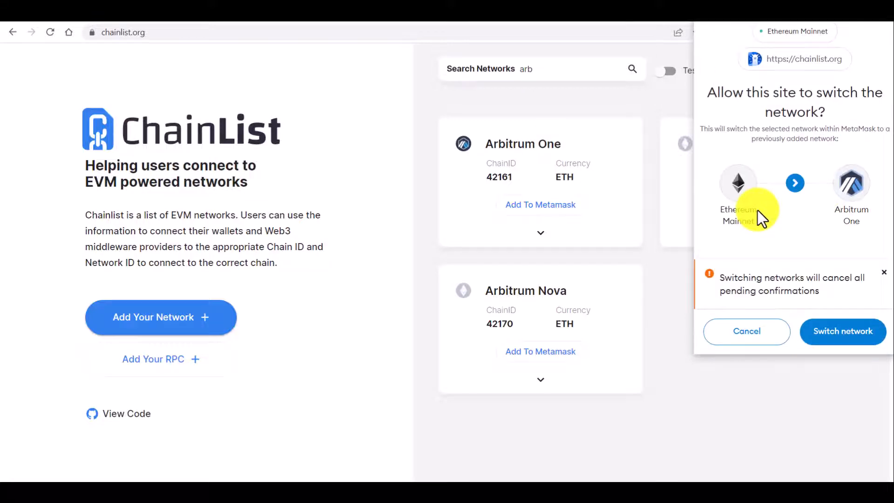
mouse_move(843, 332)
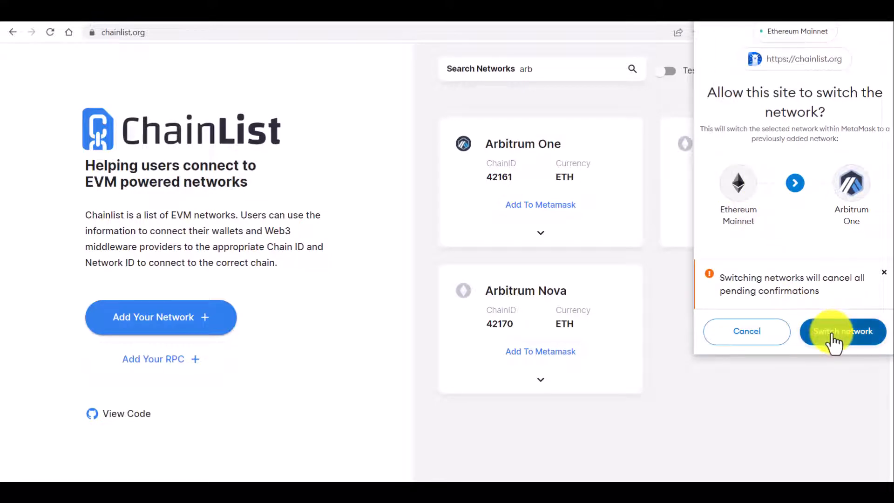
left_click(843, 331)
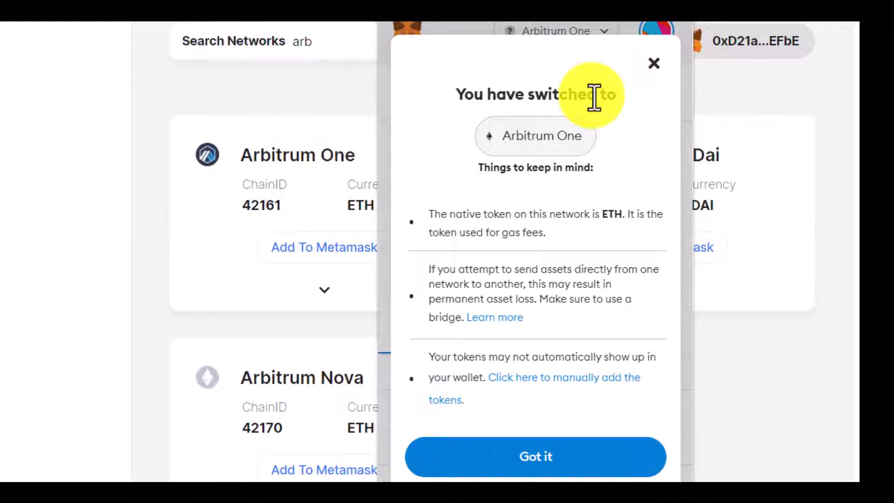
mouse_move(485, 188)
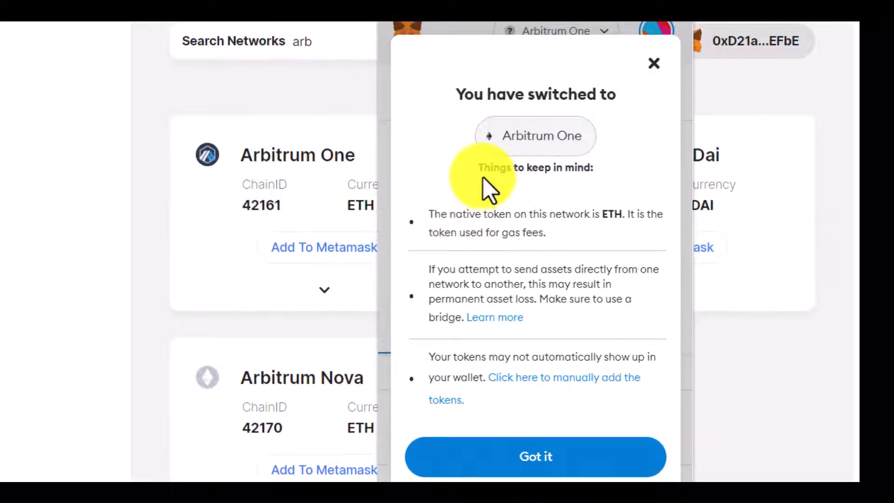
mouse_move(483, 171)
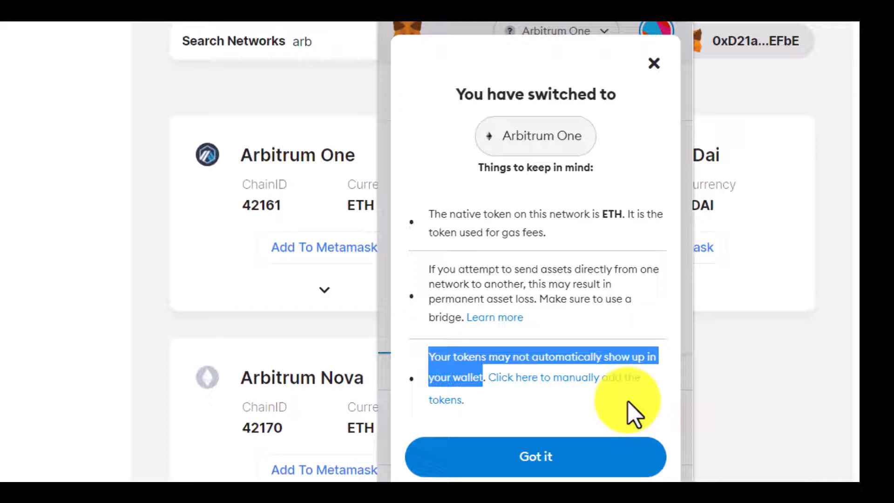
mouse_move(536, 457)
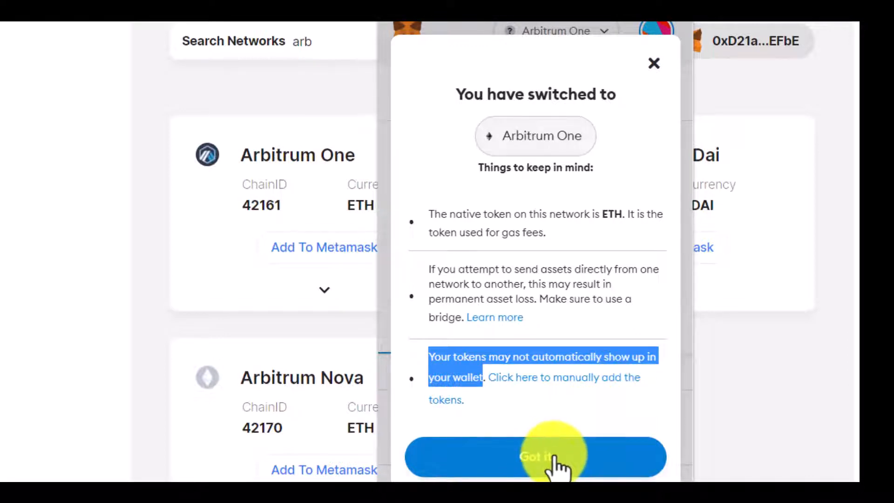
- Dismiss MetaMask's 'You have switched to Arbitrum One' notice with Got it
left_click(535, 456)
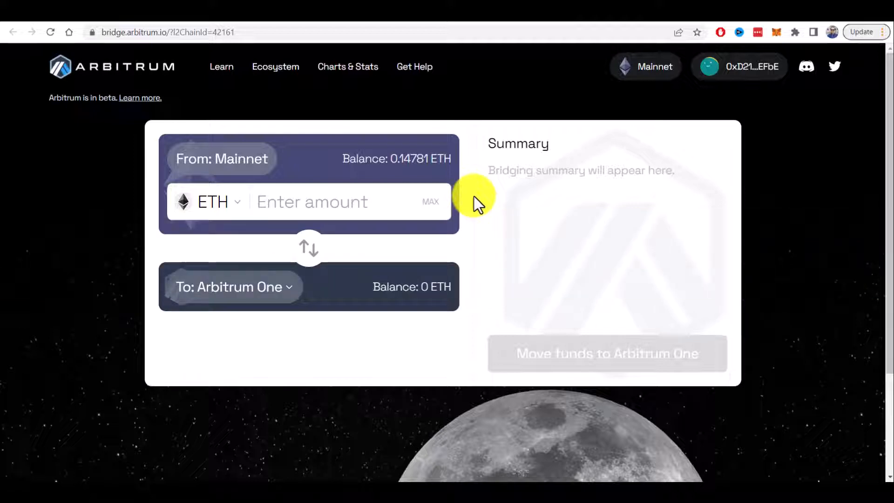
mouse_move(305, 157)
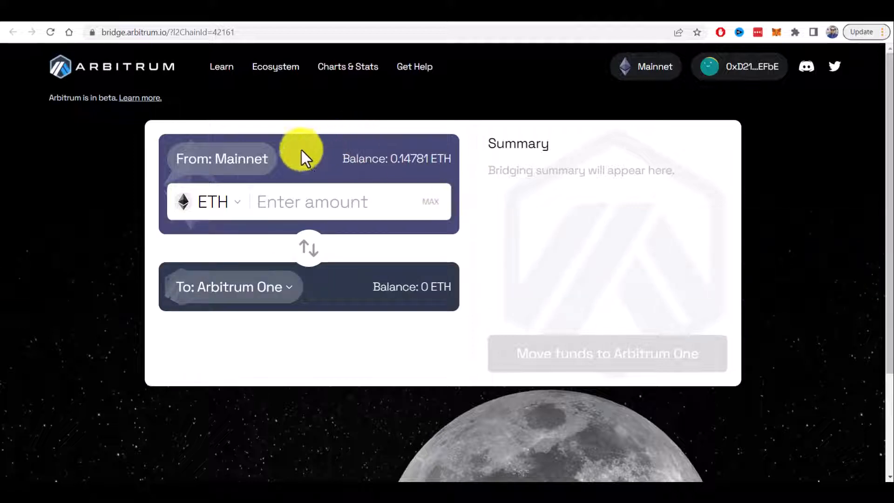
mouse_move(279, 291)
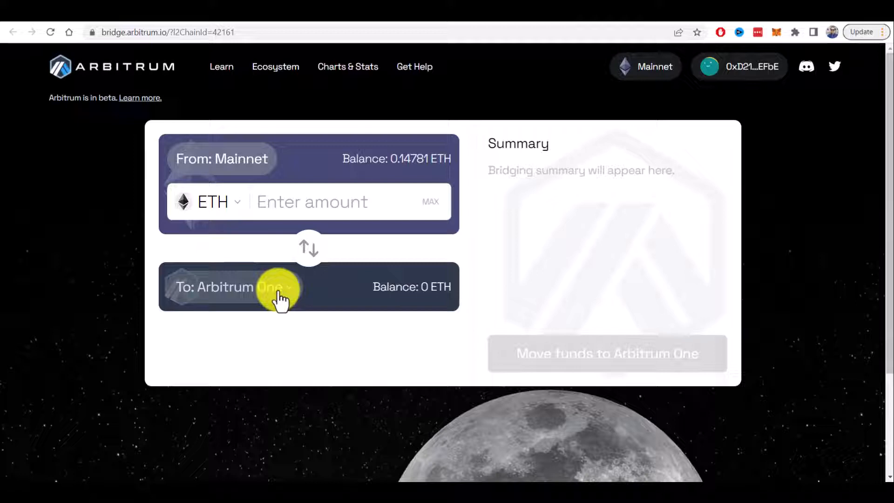
mouse_move(531, 218)
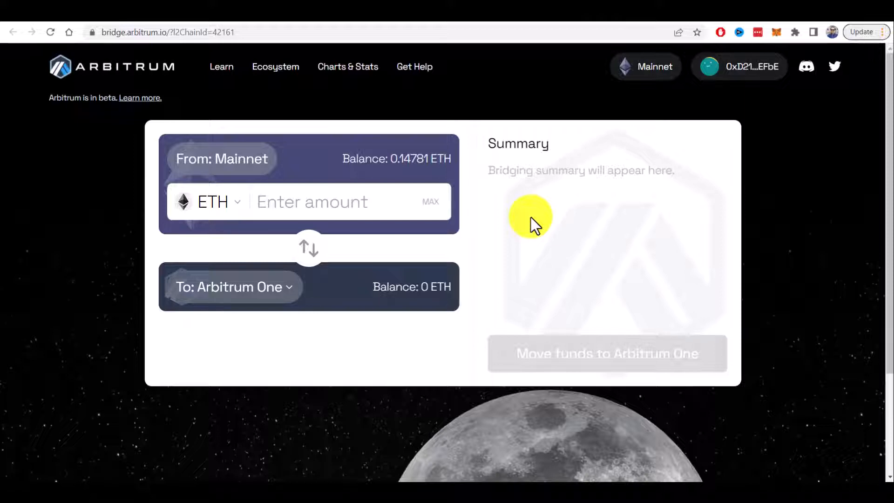
mouse_move(598, 223)
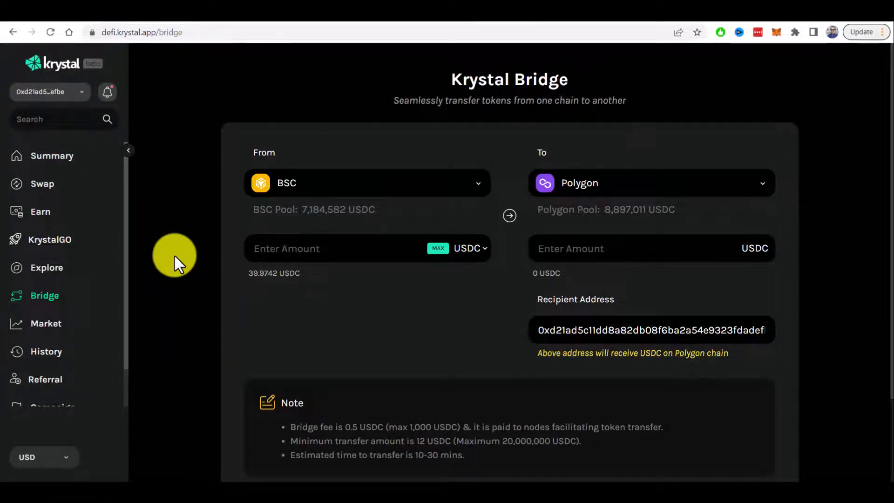
mouse_move(303, 209)
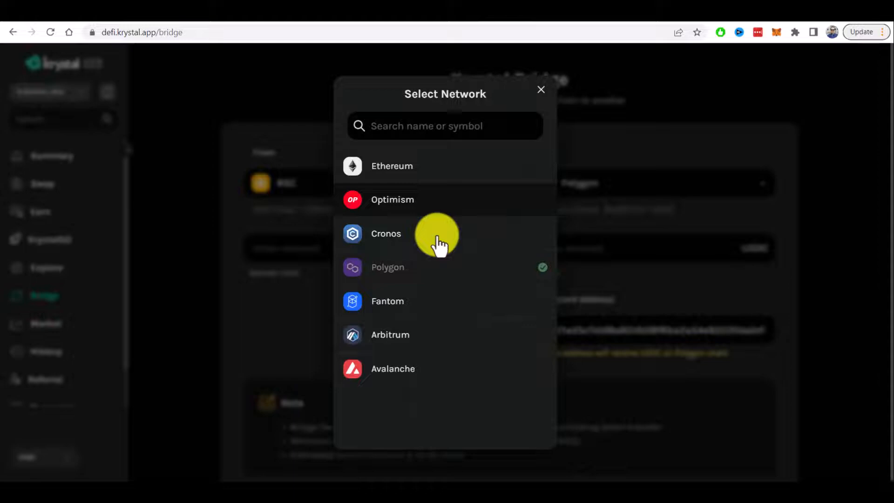
- Set the Krystal Bridge destination to Arbitrum and the bridged token to ETH
left_click(391, 335)
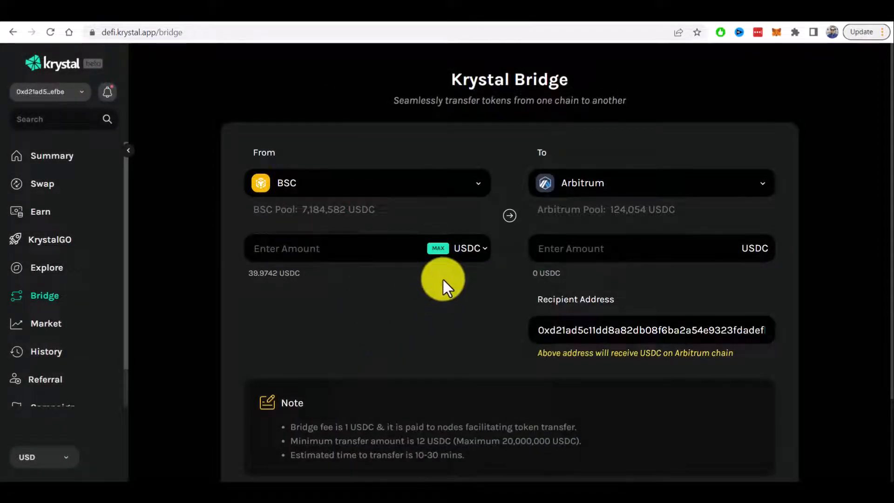
left_click(468, 249)
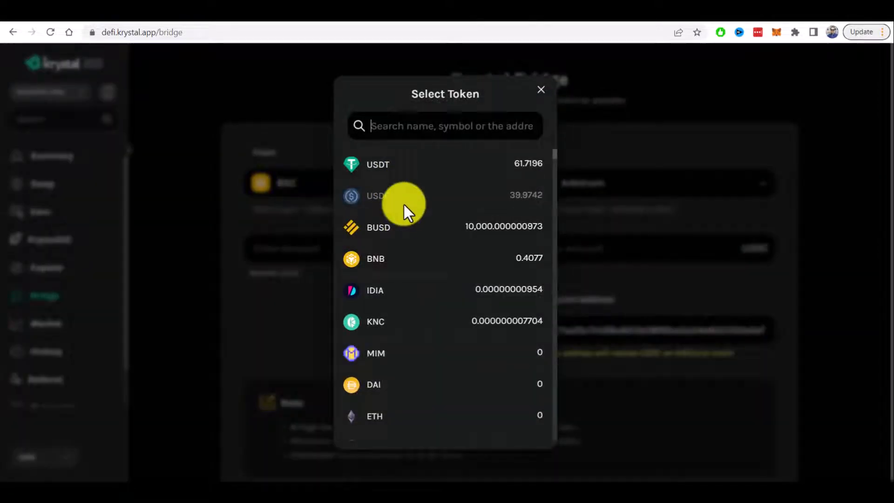
type("eth")
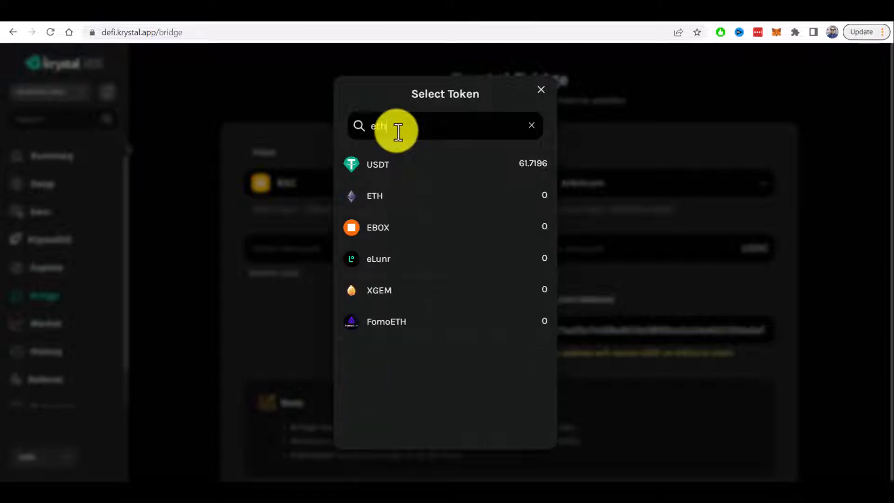
left_click(374, 196)
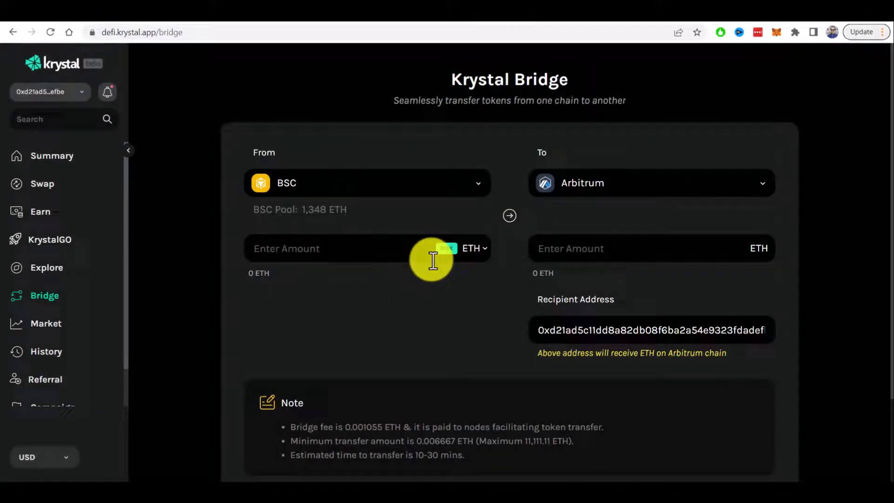
mouse_move(410, 278)
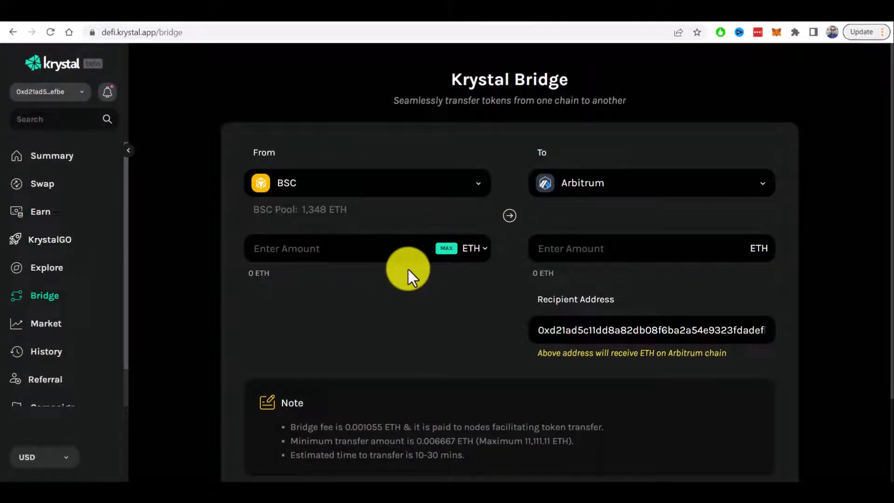
mouse_move(391, 222)
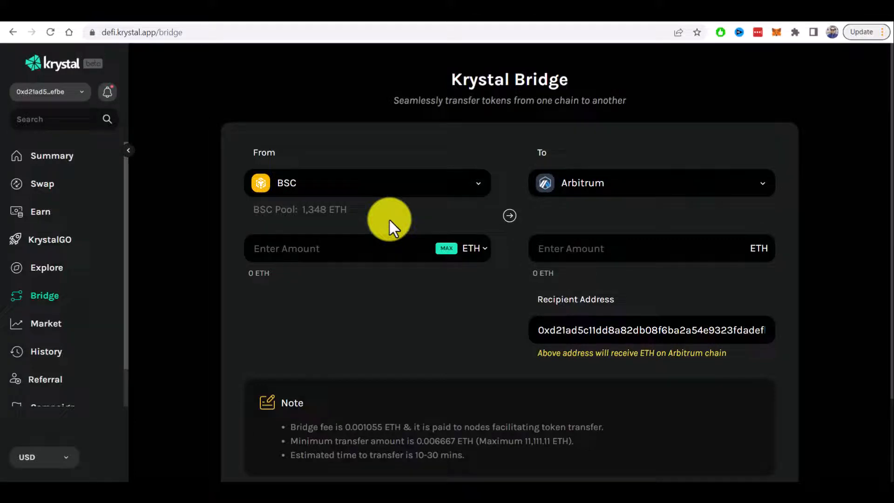
mouse_move(122, 196)
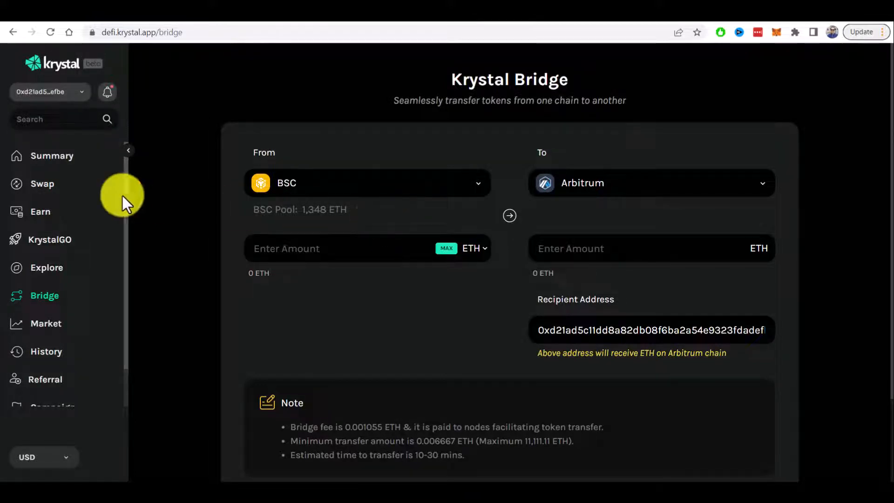
- Open Krystal's Swap page and search 'eth' in the You Receive token picker
left_click(42, 183)
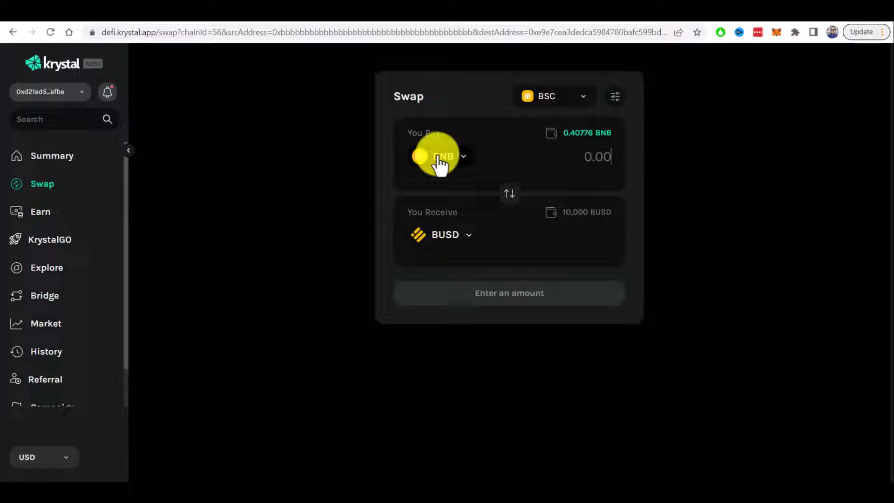
left_click(444, 156)
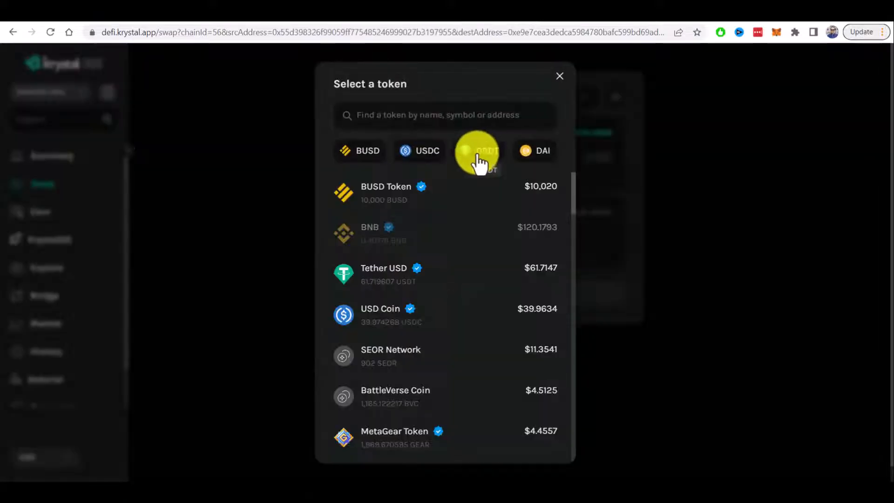
left_click(479, 150)
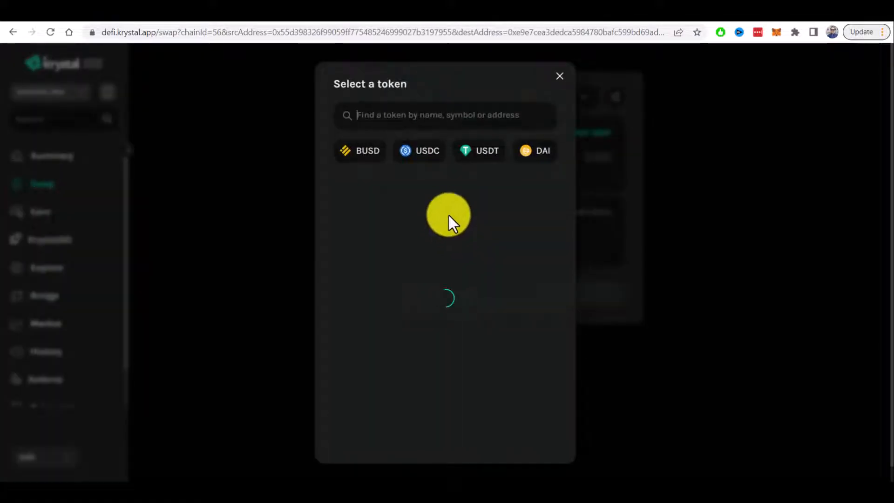
type("ethereum/")
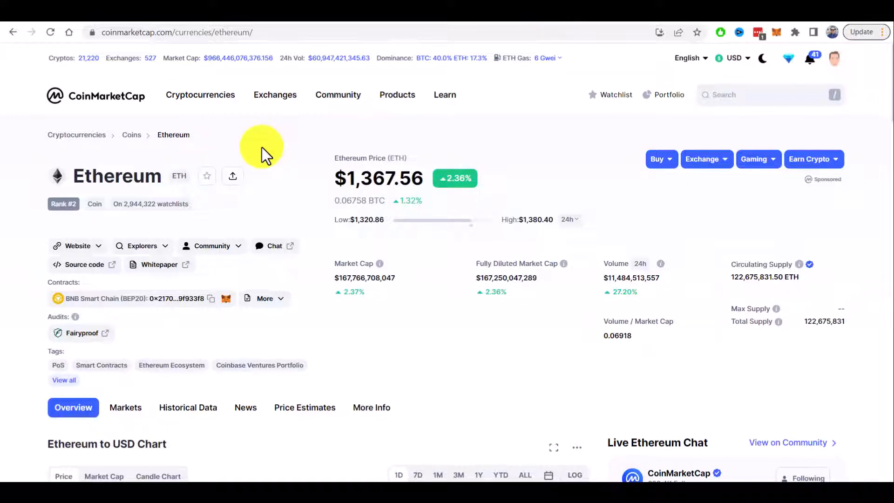
mouse_move(249, 145)
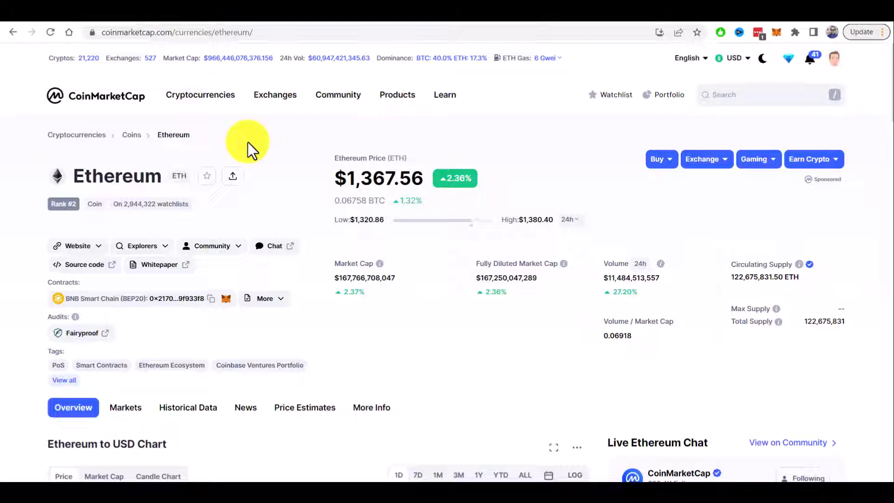
- Scroll to Ethereum's BNB Smart Chain (BEP20) contract address and copy it
scroll("down", 3)
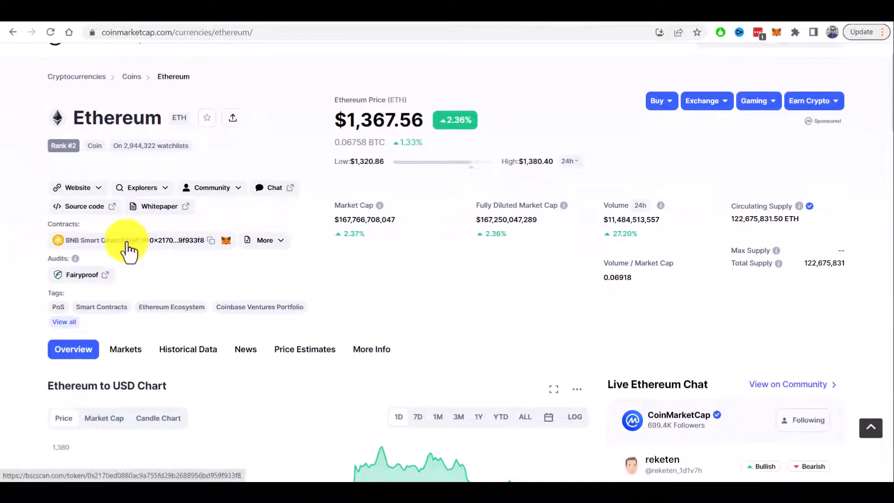
left_click(211, 240)
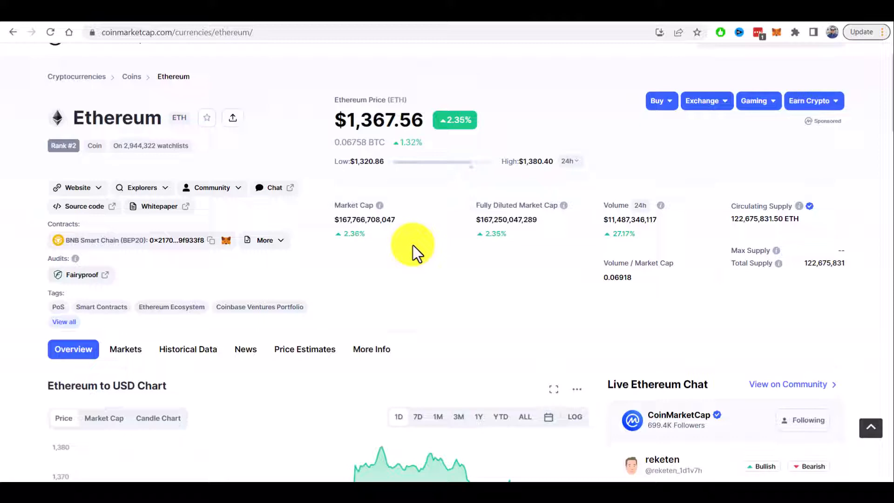
mouse_move(506, 24)
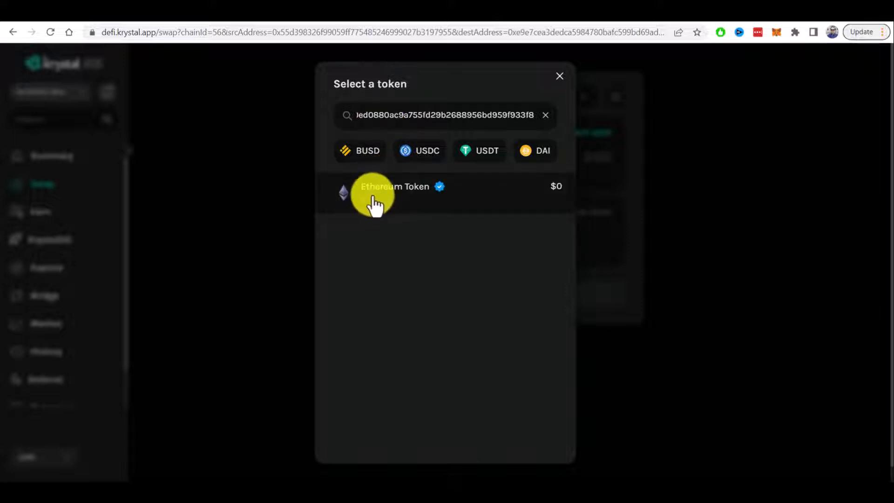
- Choose Ethereum Token to receive and pay with the full USDT balance
left_click(396, 186)
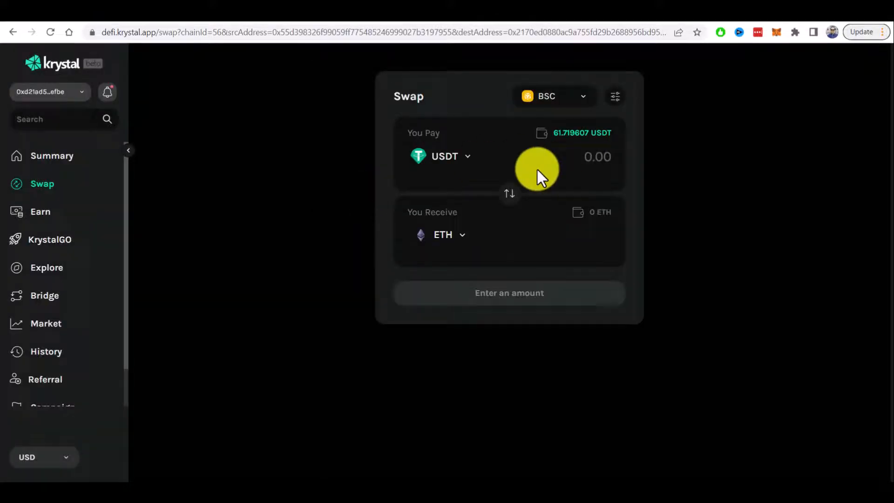
left_click(582, 132)
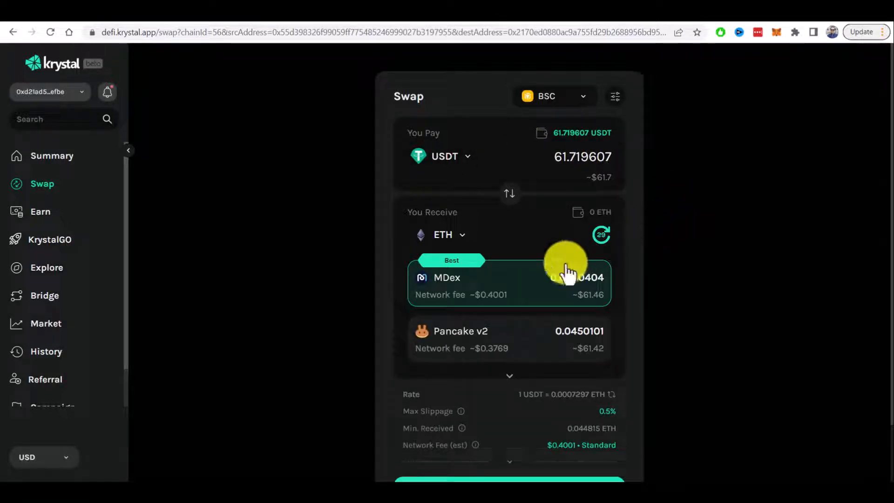
mouse_move(688, 285)
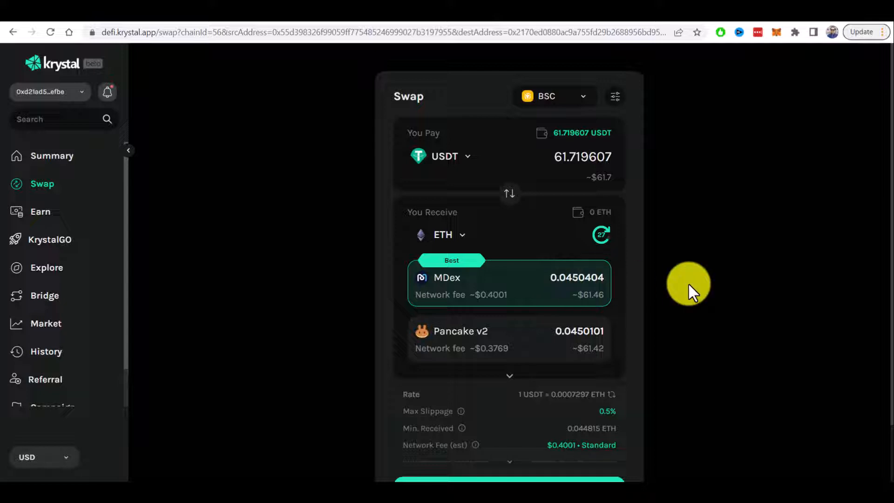
scroll("down", 3)
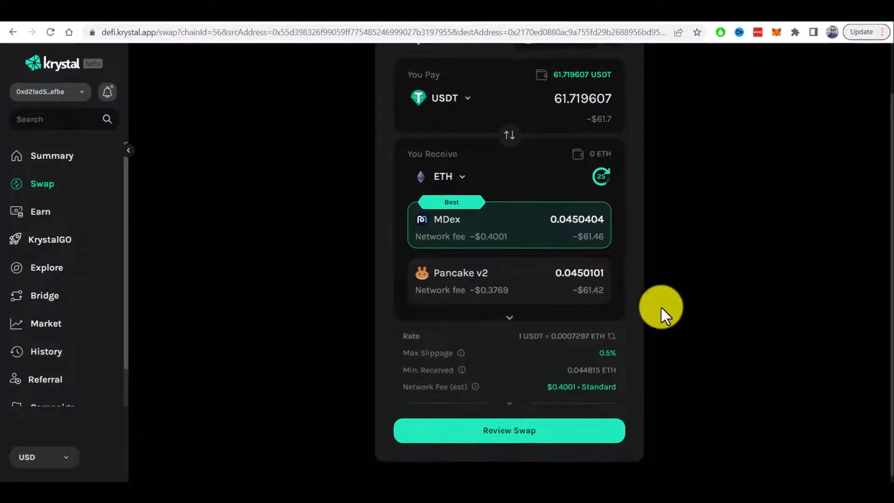
mouse_move(485, 234)
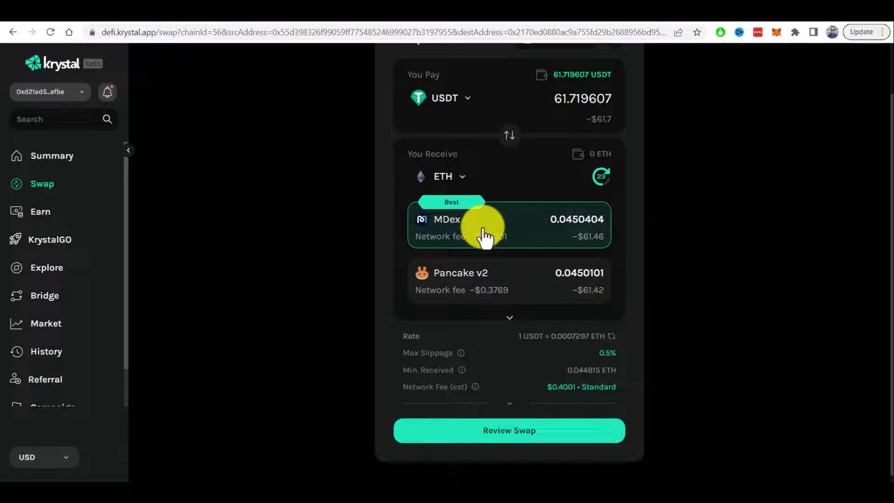
mouse_move(700, 267)
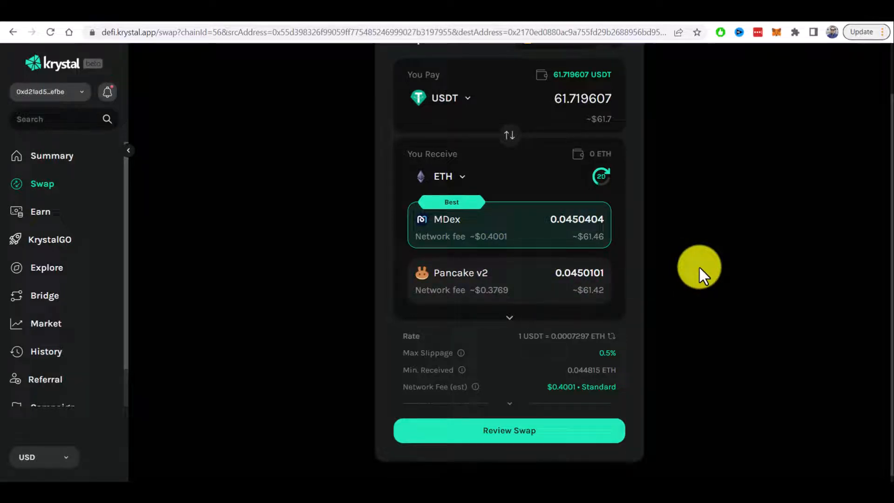
mouse_move(488, 219)
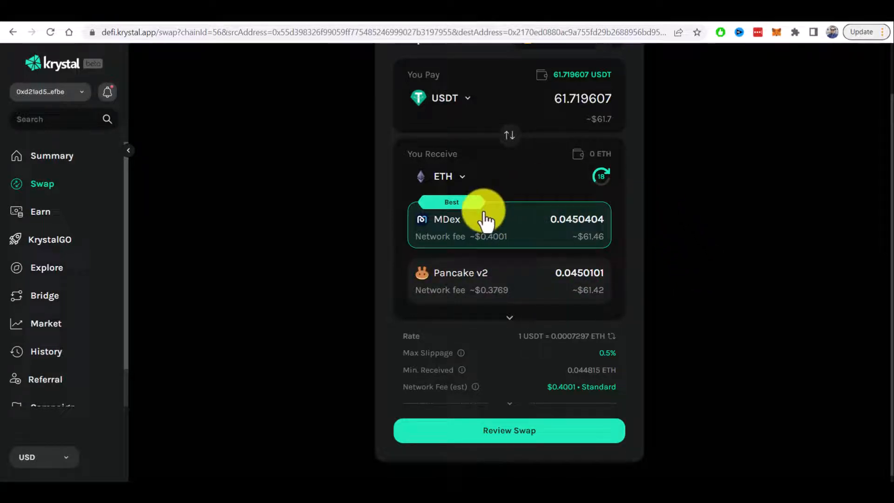
- Review and confirm the USDT-to-ETH swap, approve it in MetaMask, and close the success dialog
left_click(508, 430)
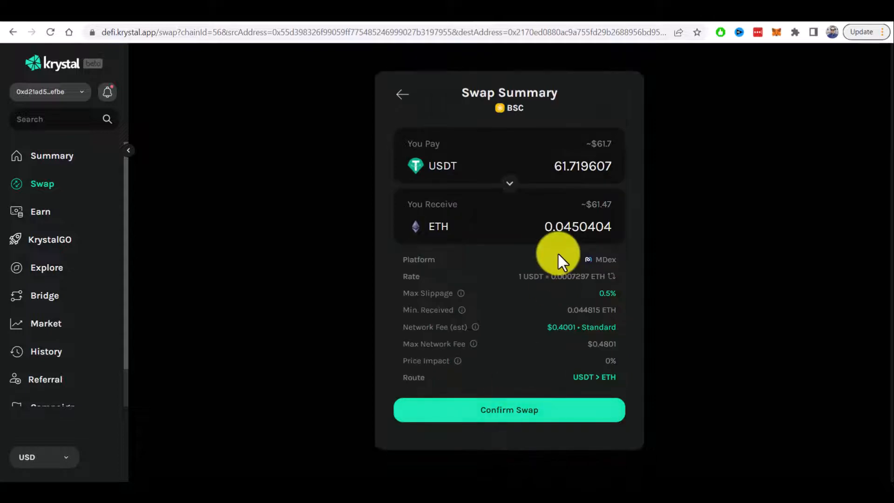
left_click(508, 409)
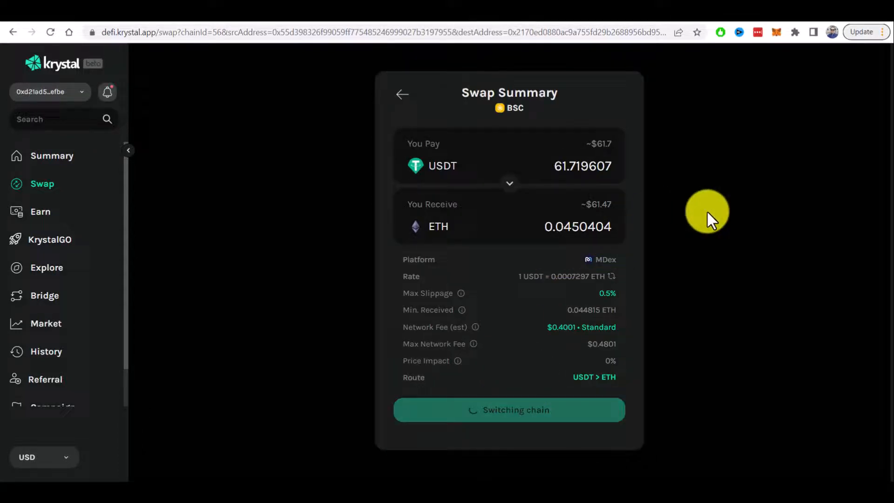
mouse_move(782, 37)
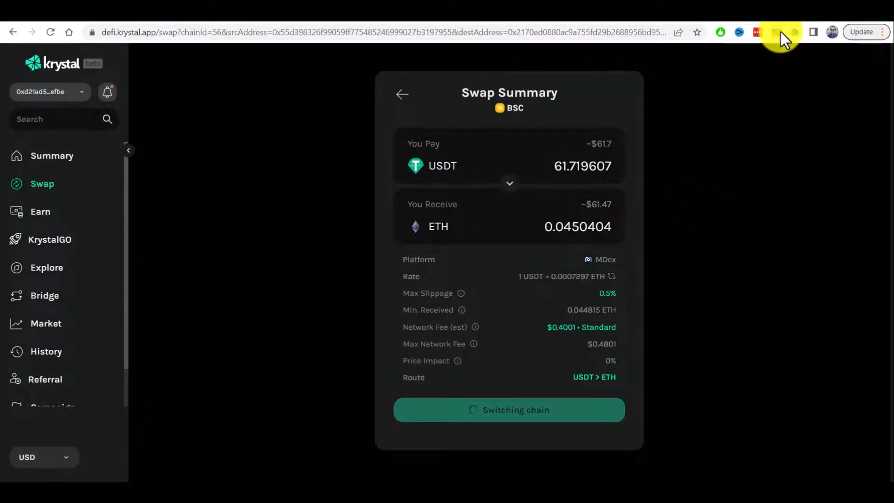
left_click(775, 33)
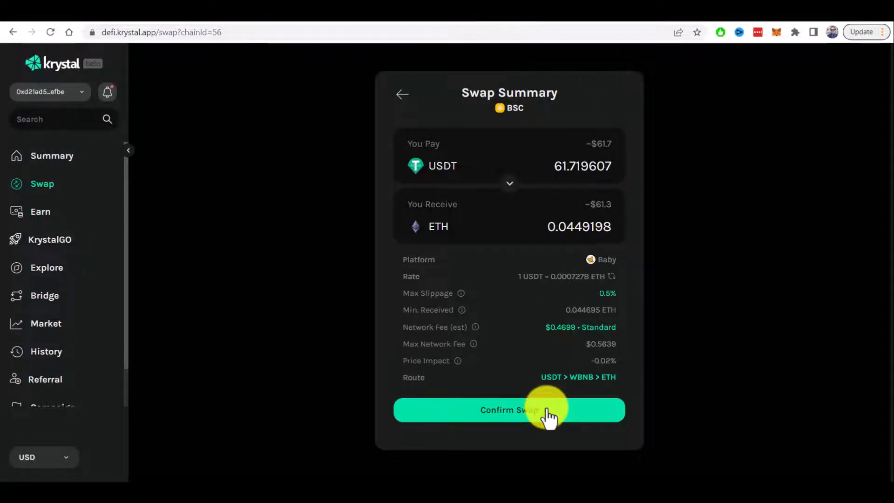
left_click(509, 410)
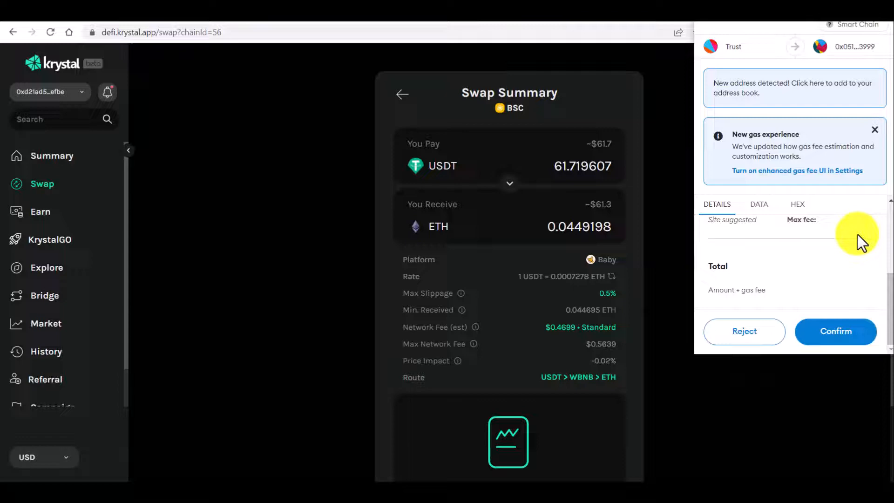
left_click(835, 331)
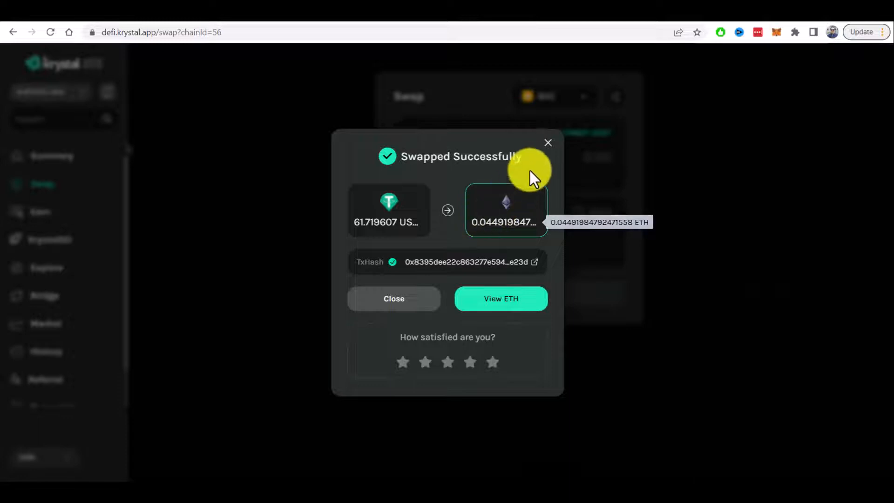
left_click(393, 298)
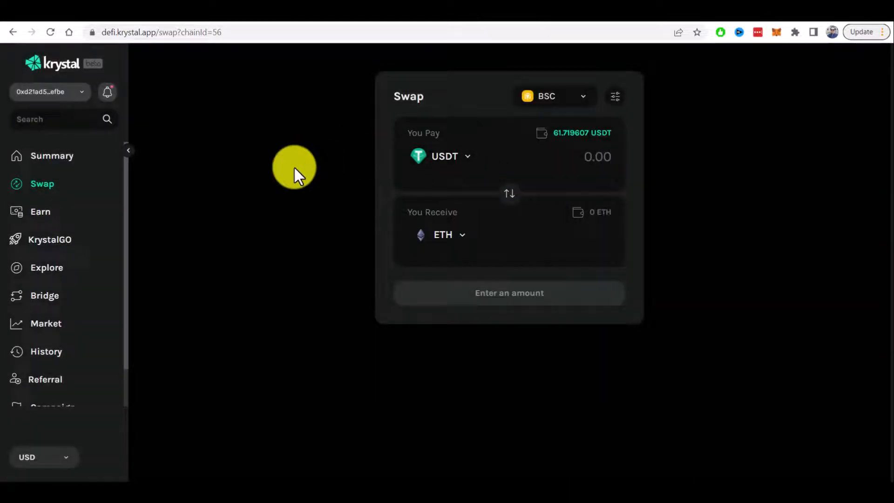
- On the bridge page, choose ETH and enter the full 0.0449 ETH balance
left_click(44, 295)
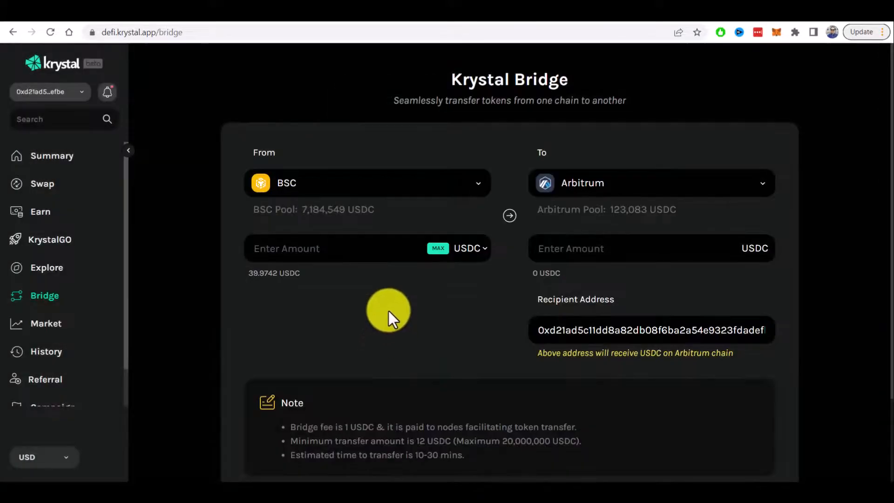
left_click(469, 248)
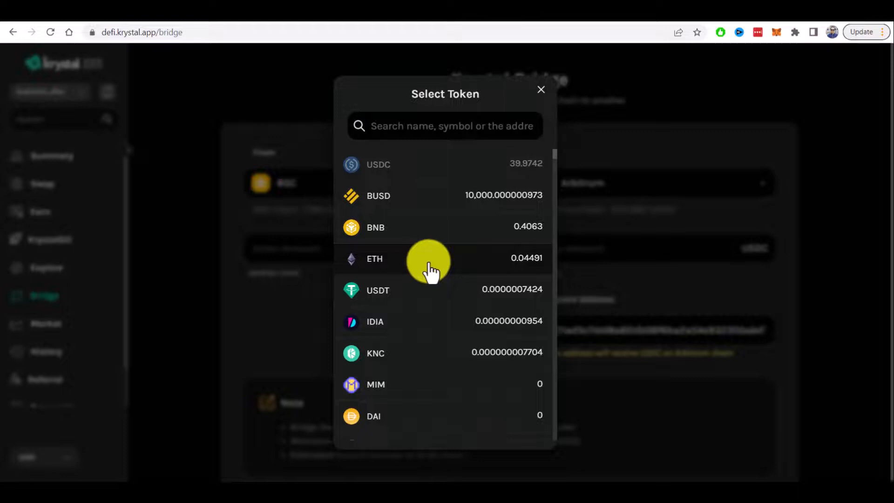
left_click(374, 258)
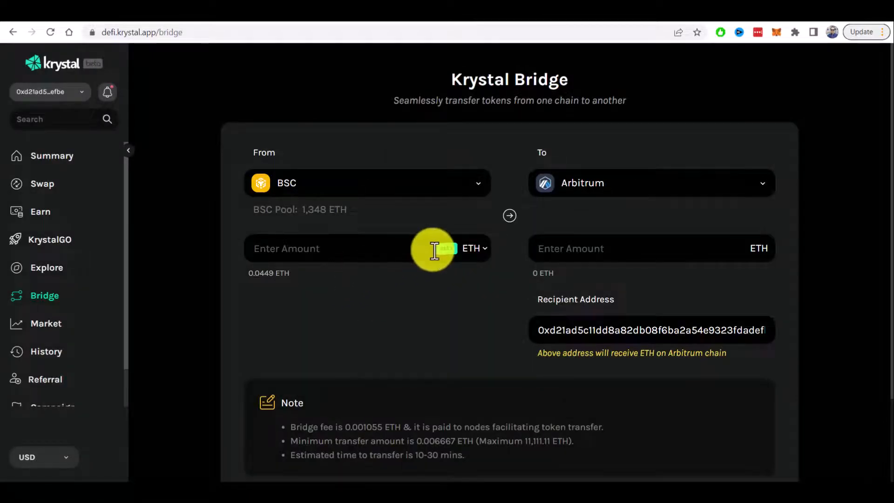
left_click(447, 249)
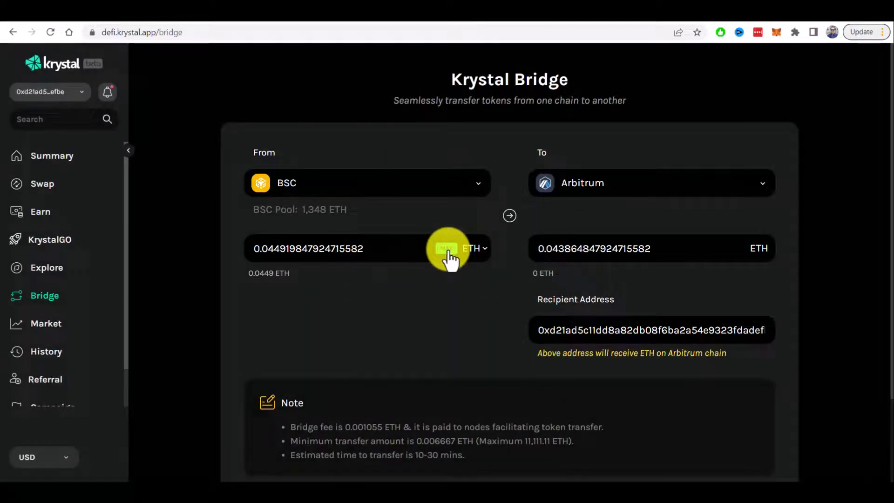
- Read the bridge fee and minimum-amount note, then request approval for Krystal to transfer ETH
scroll("down", 3)
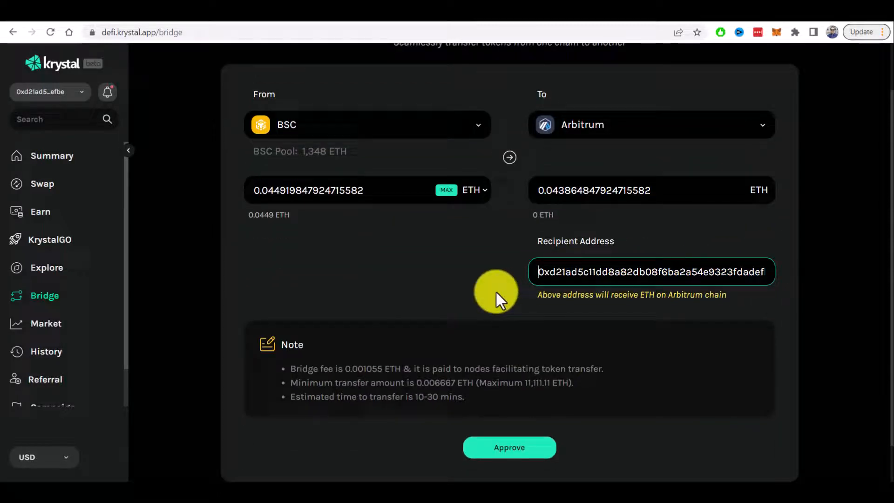
mouse_move(568, 272)
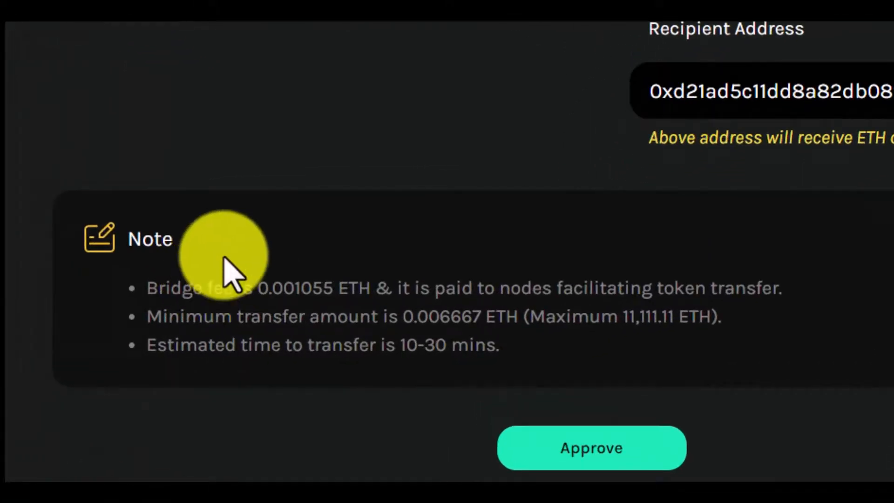
double_click(297, 288)
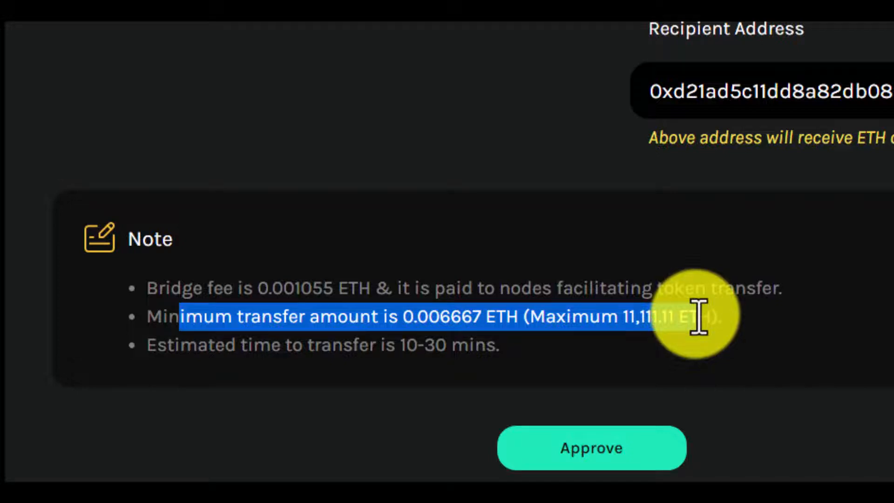
mouse_move(280, 351)
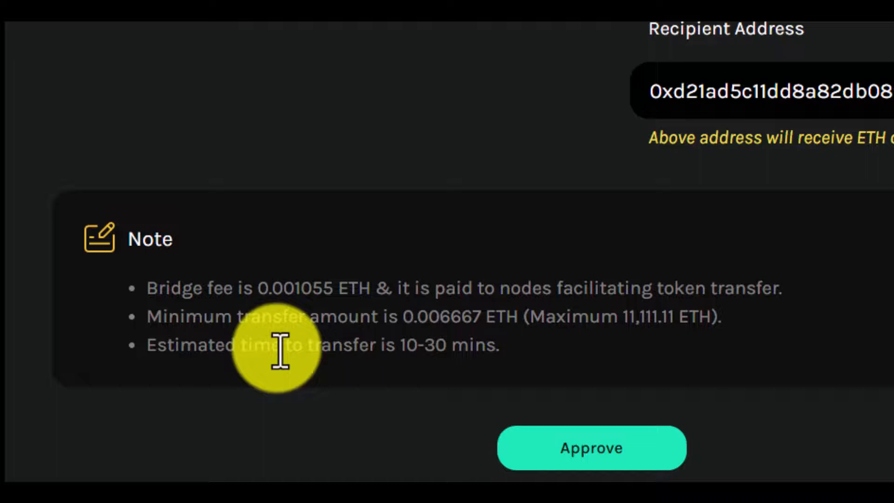
left_click(592, 448)
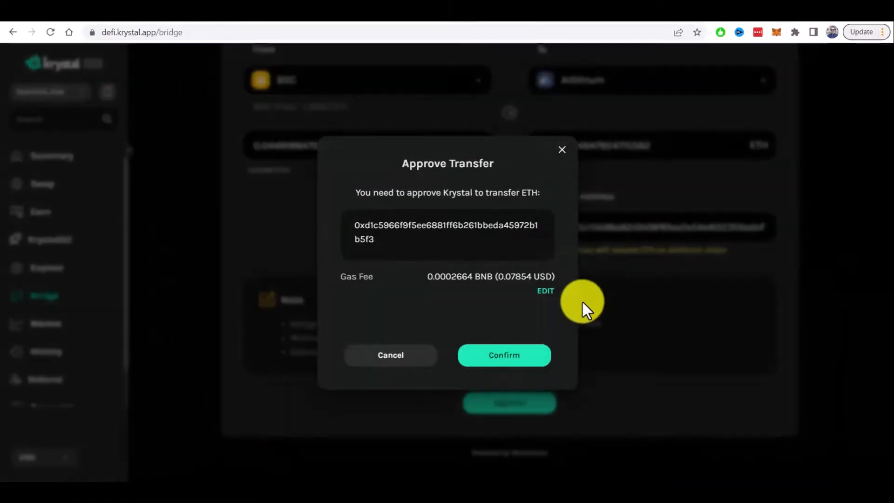
- Confirm the ETH approval in Krystal and MetaMask, close the broadcast notice, and review the transfer
left_click(503, 355)
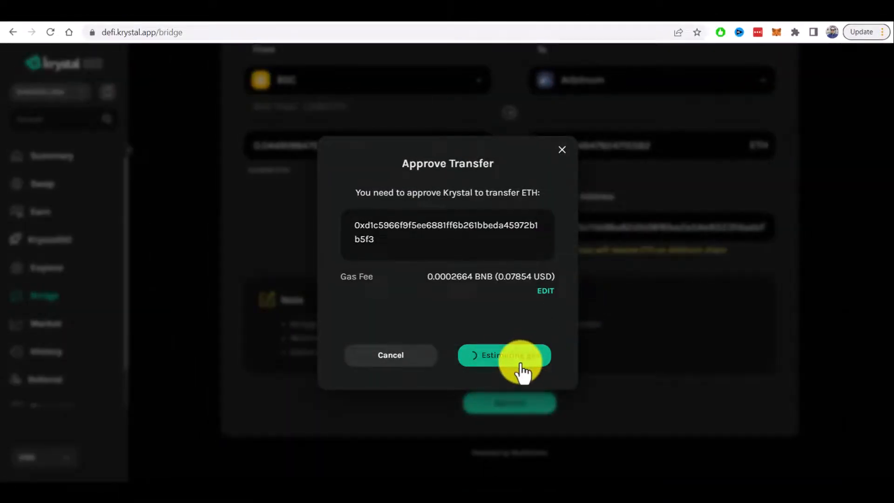
left_click(504, 355)
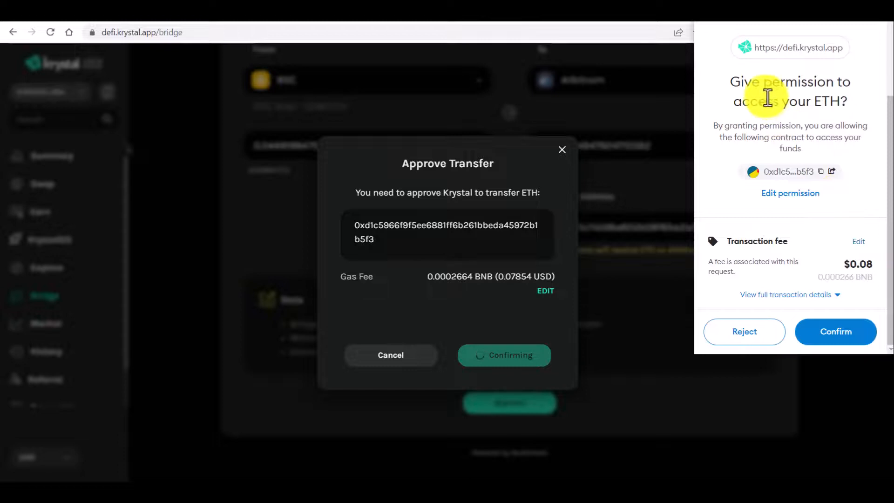
mouse_move(855, 182)
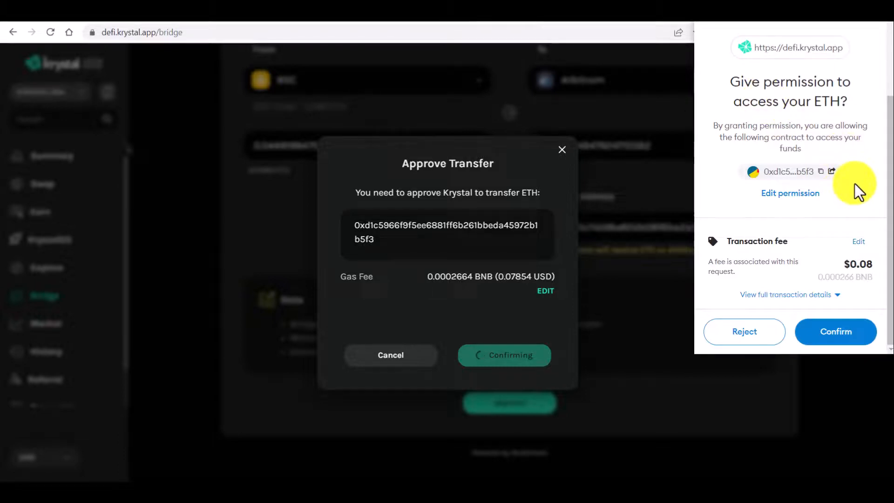
left_click(835, 332)
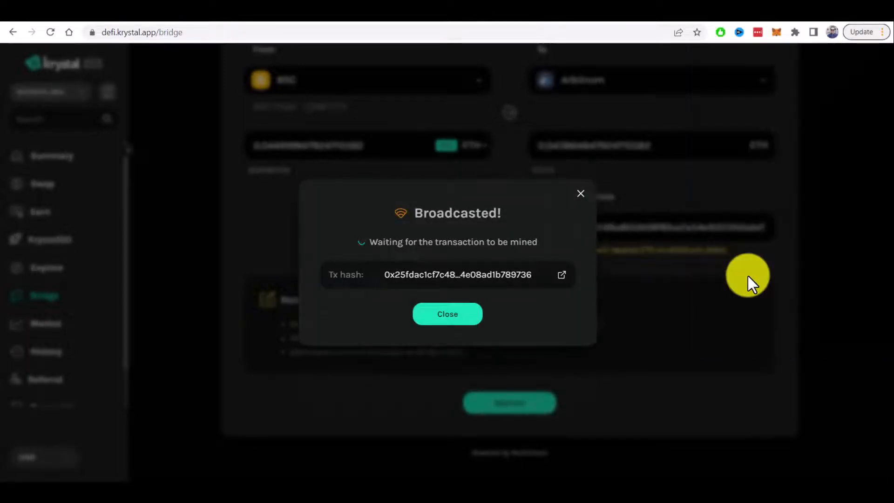
left_click(447, 315)
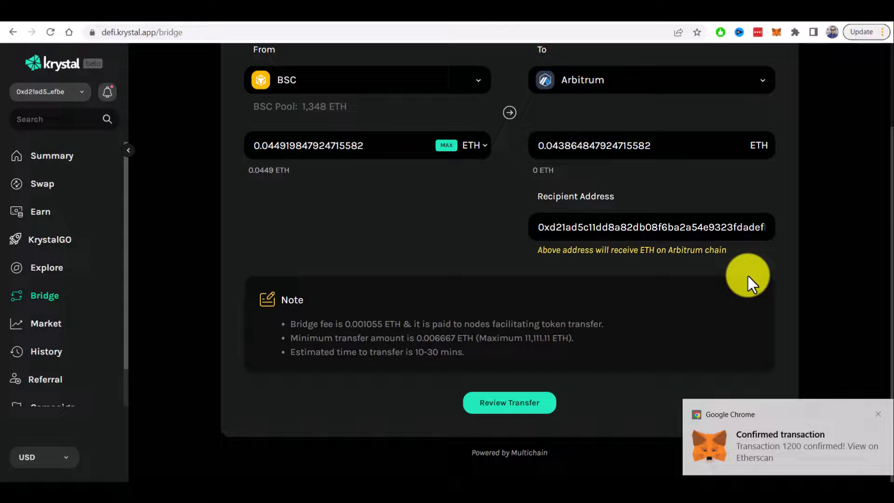
left_click(508, 403)
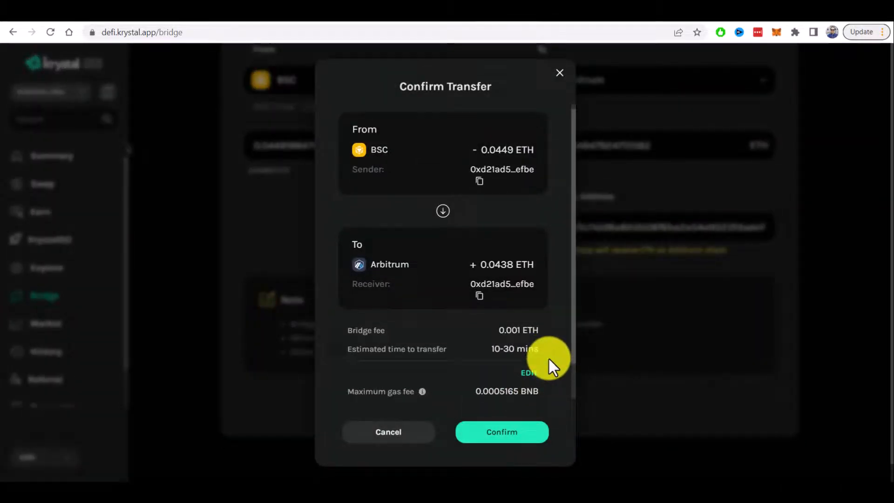
- Confirm the 0.0449 ETH bridge, approve it in MetaMask, and view the BSC transaction
scroll("down", 3)
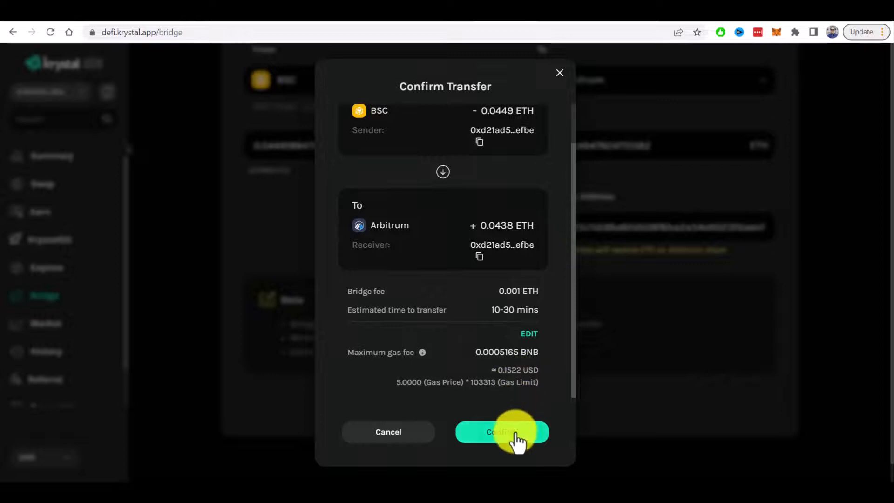
left_click(500, 432)
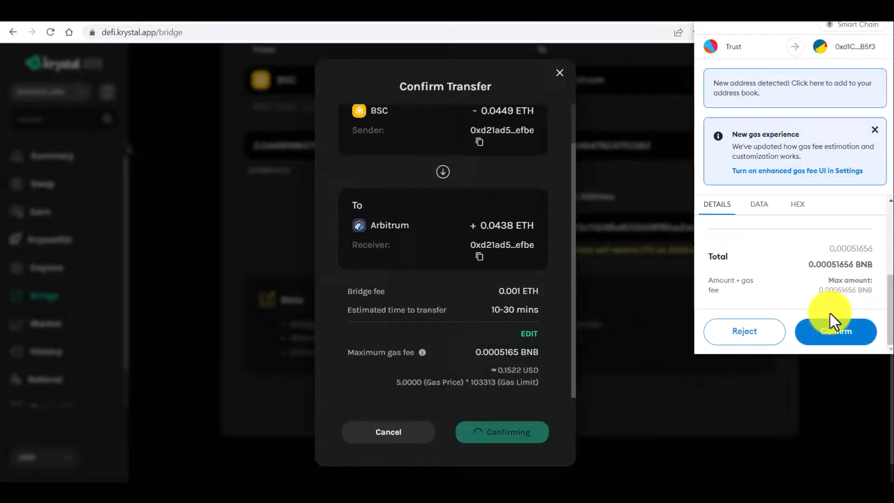
left_click(835, 331)
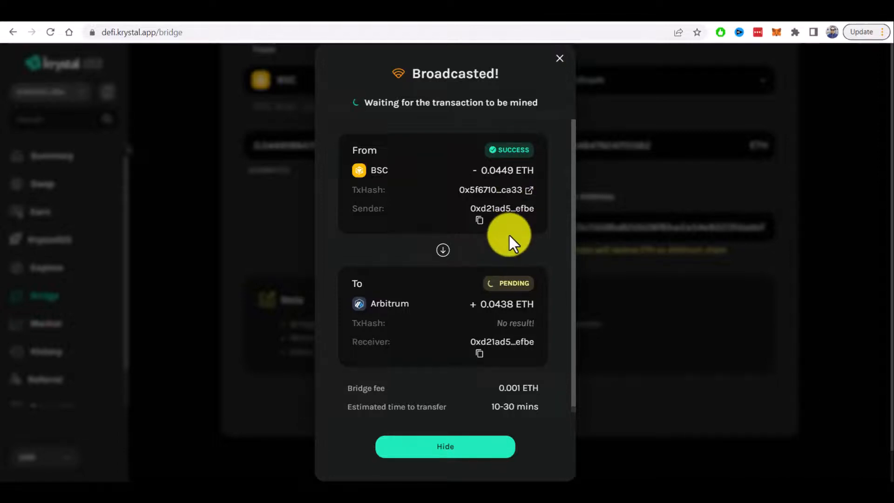
mouse_move(539, 262)
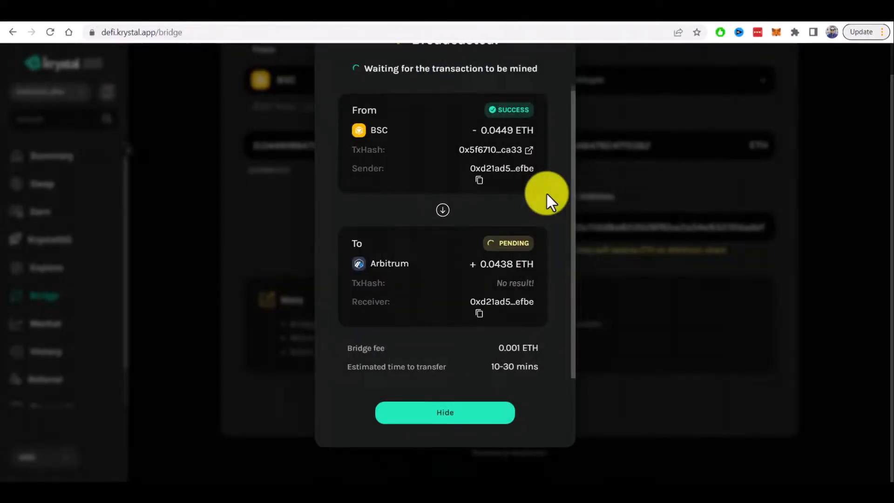
mouse_move(493, 251)
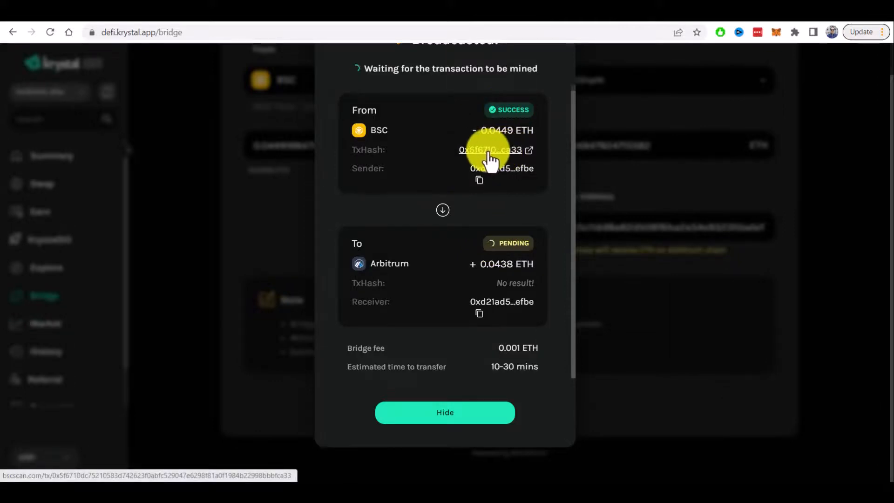
left_click(490, 150)
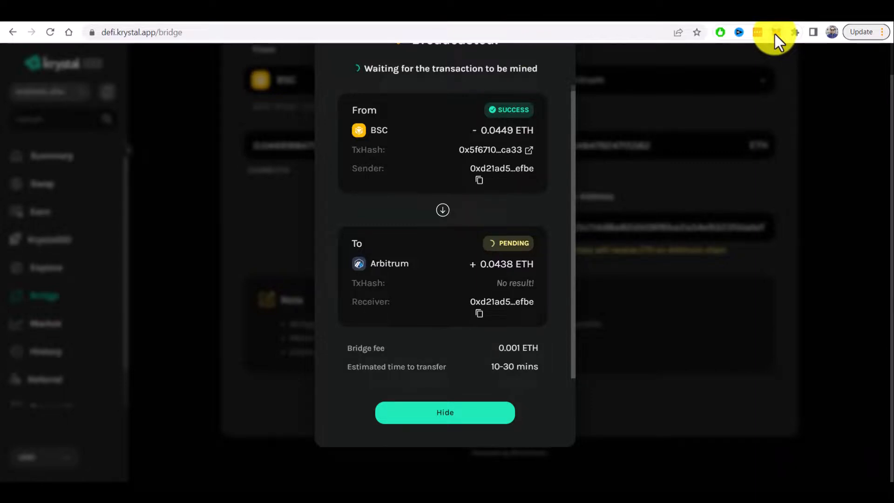
left_click(777, 32)
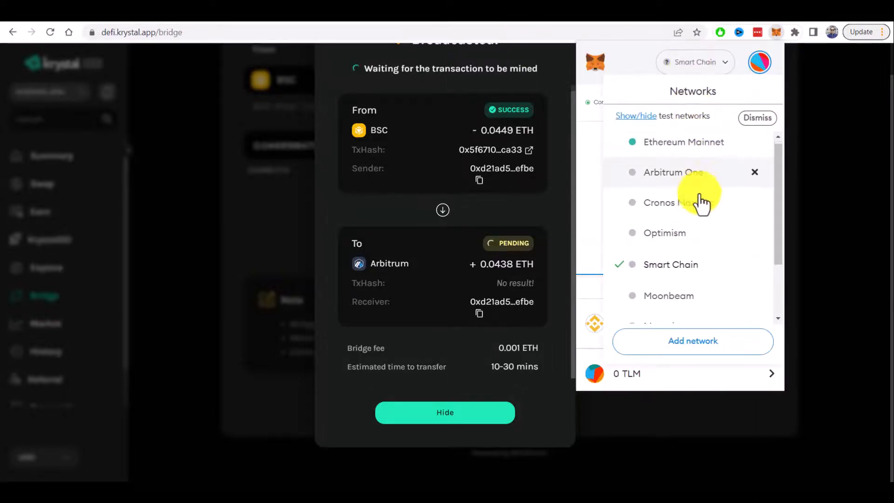
- Switch MetaMask to Arbitrum One (0.0439 ETH) and view the account on Arbiscan
scroll("down", 3)
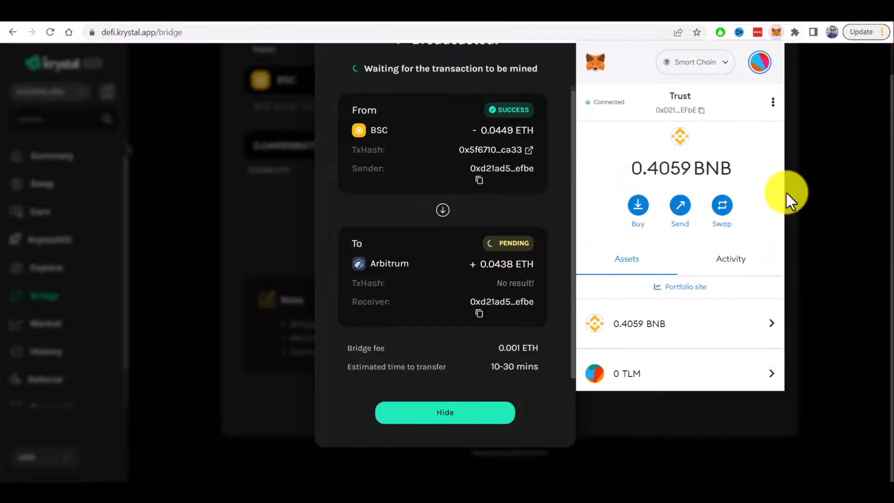
left_click(695, 61)
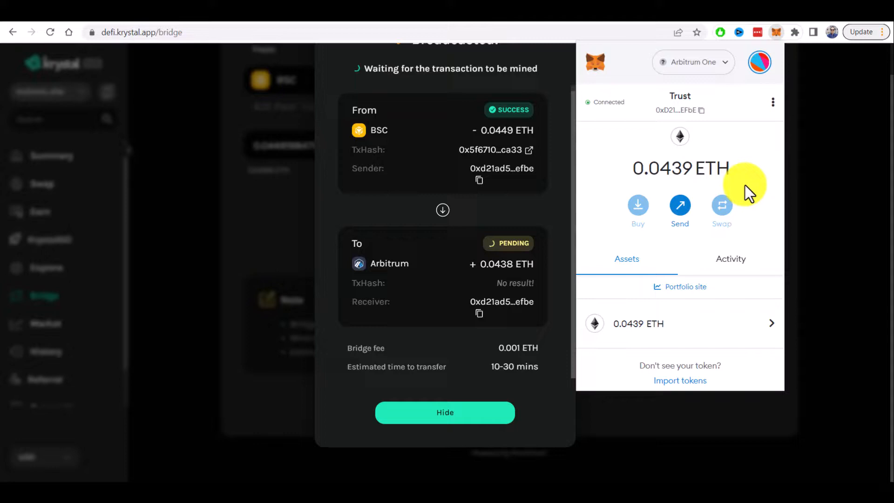
mouse_move(727, 168)
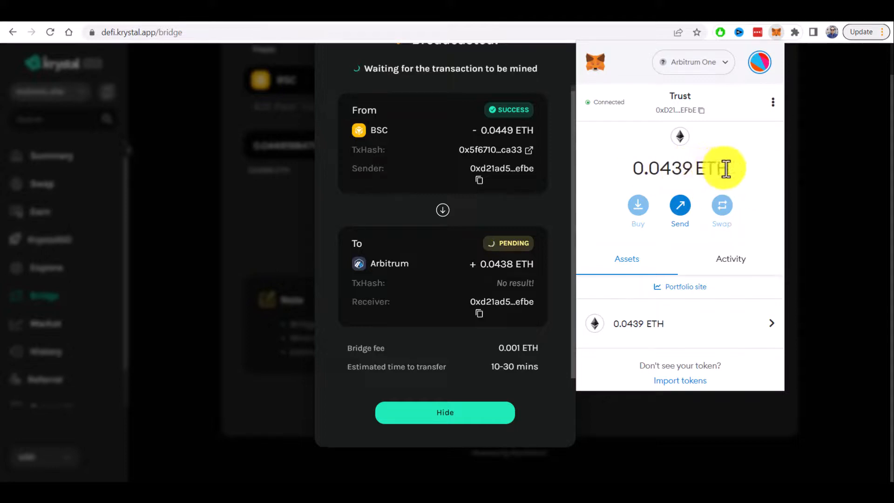
mouse_move(773, 108)
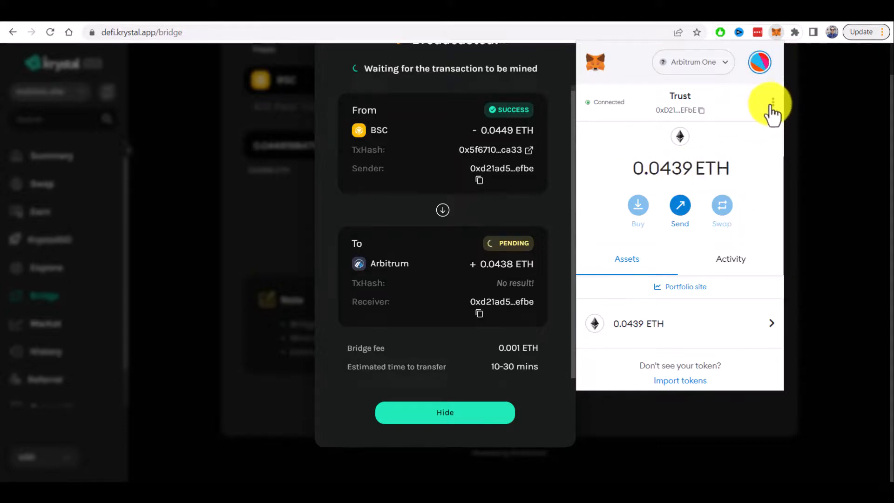
left_click(772, 102)
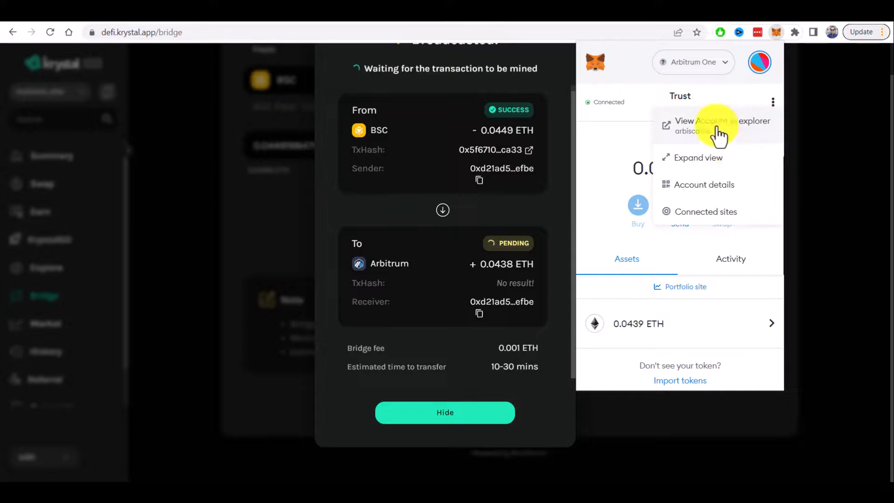
left_click(721, 121)
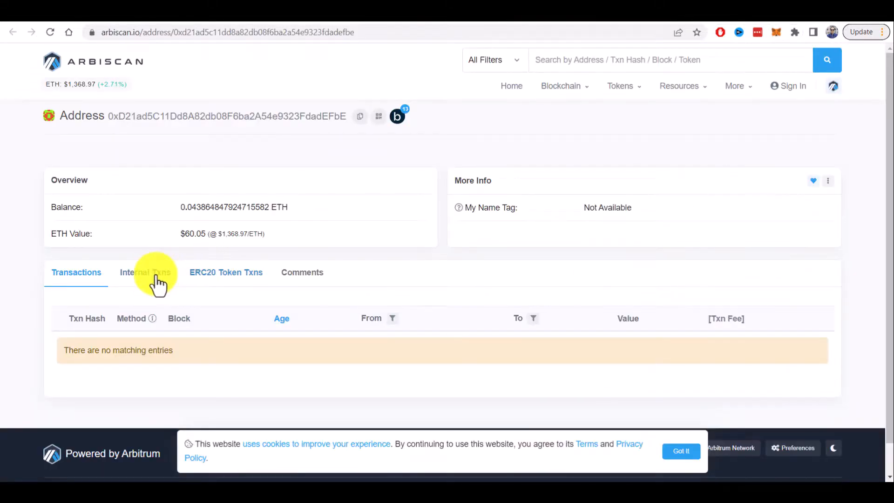
- Open the 0.0439 ETH internal transfer from Multichain Router V6 to view its transaction details
left_click(144, 272)
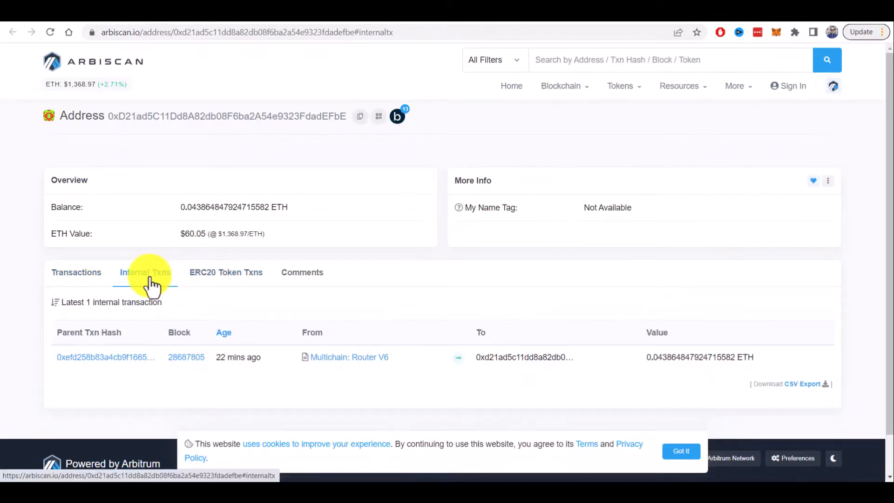
mouse_move(119, 363)
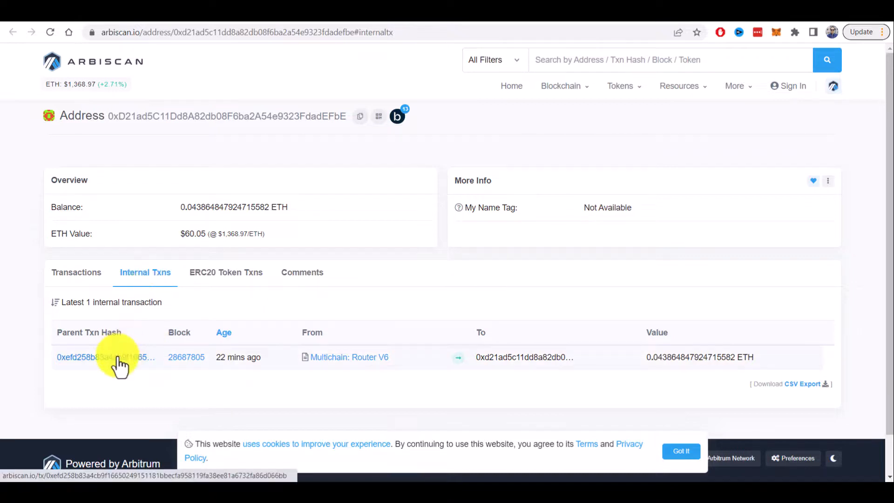
left_click(106, 357)
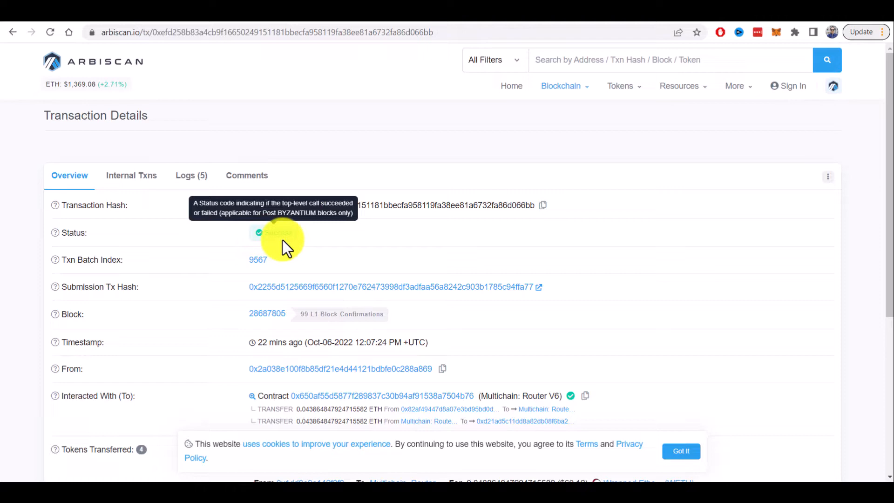
mouse_move(535, 112)
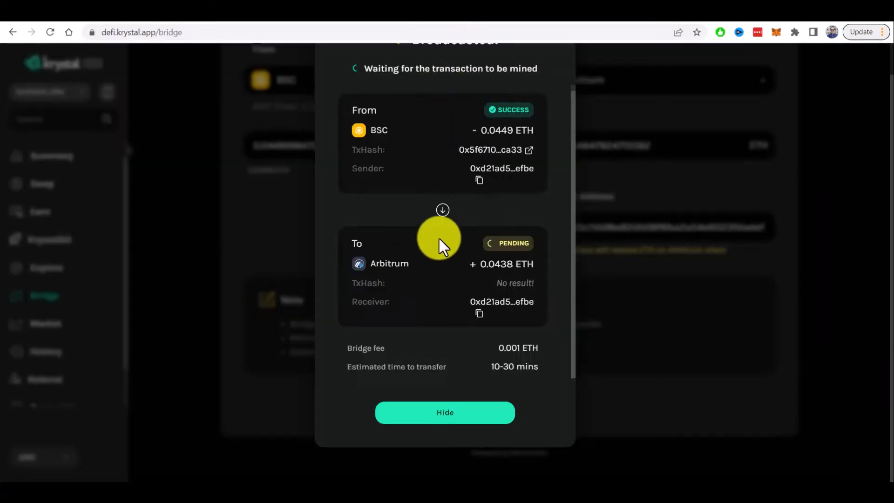
mouse_move(499, 251)
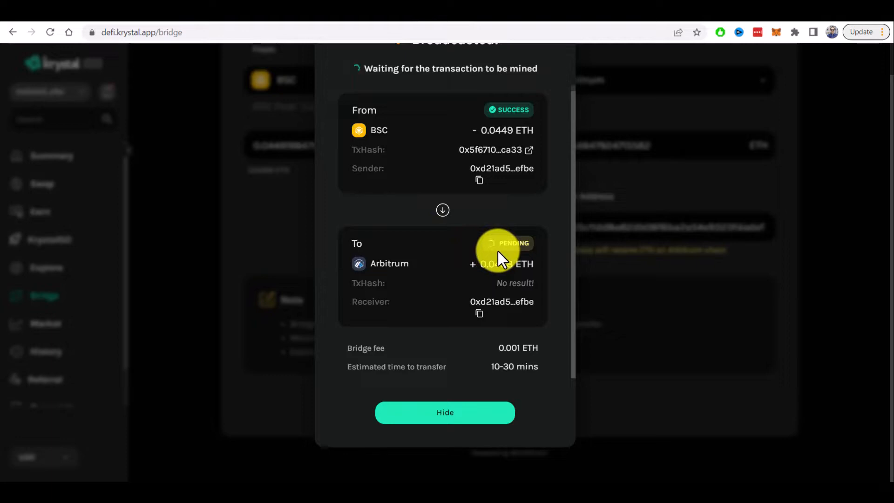